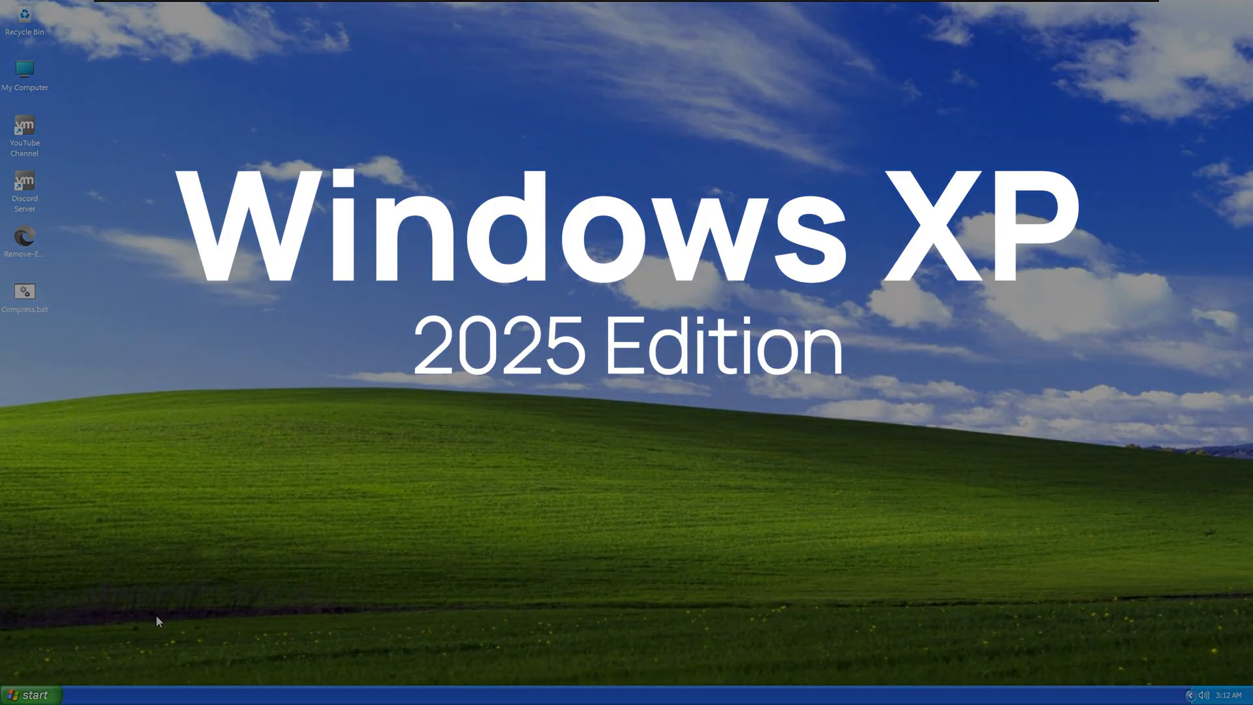
pyautogui.moveTo(146, 634)
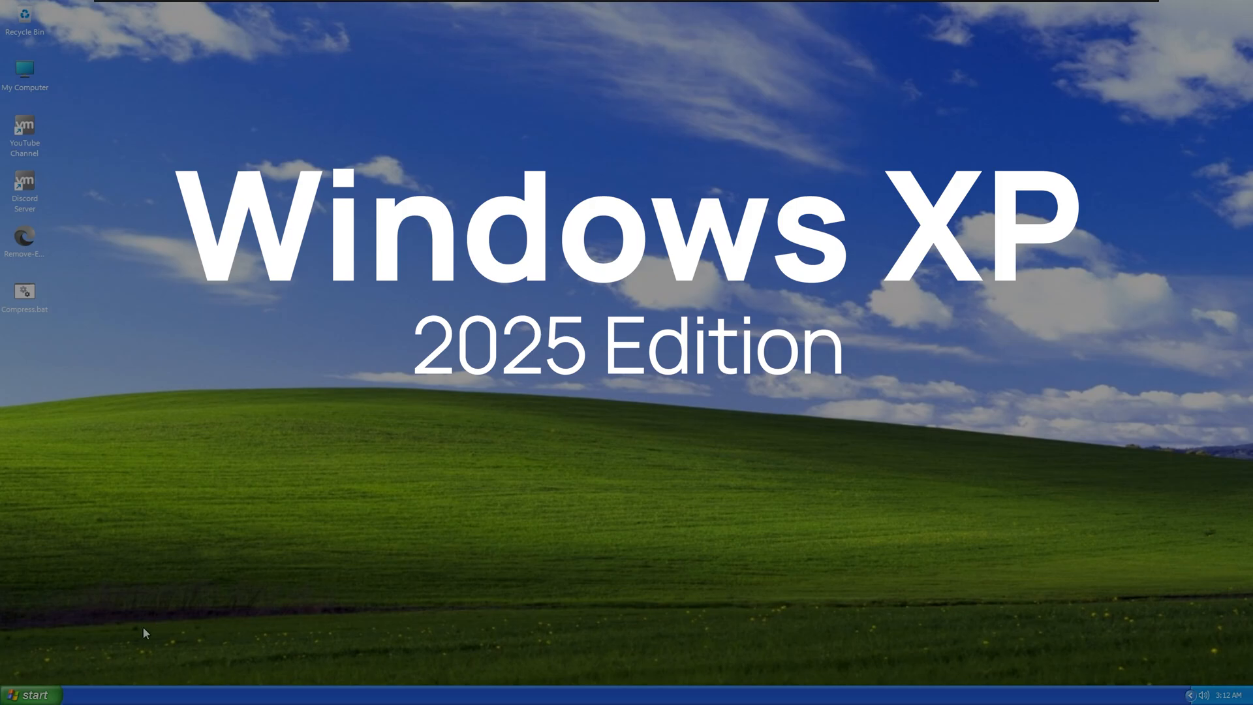
# Open the Windows XP 2025 Start menu to show its programs and places.
pyautogui.click(31, 694)
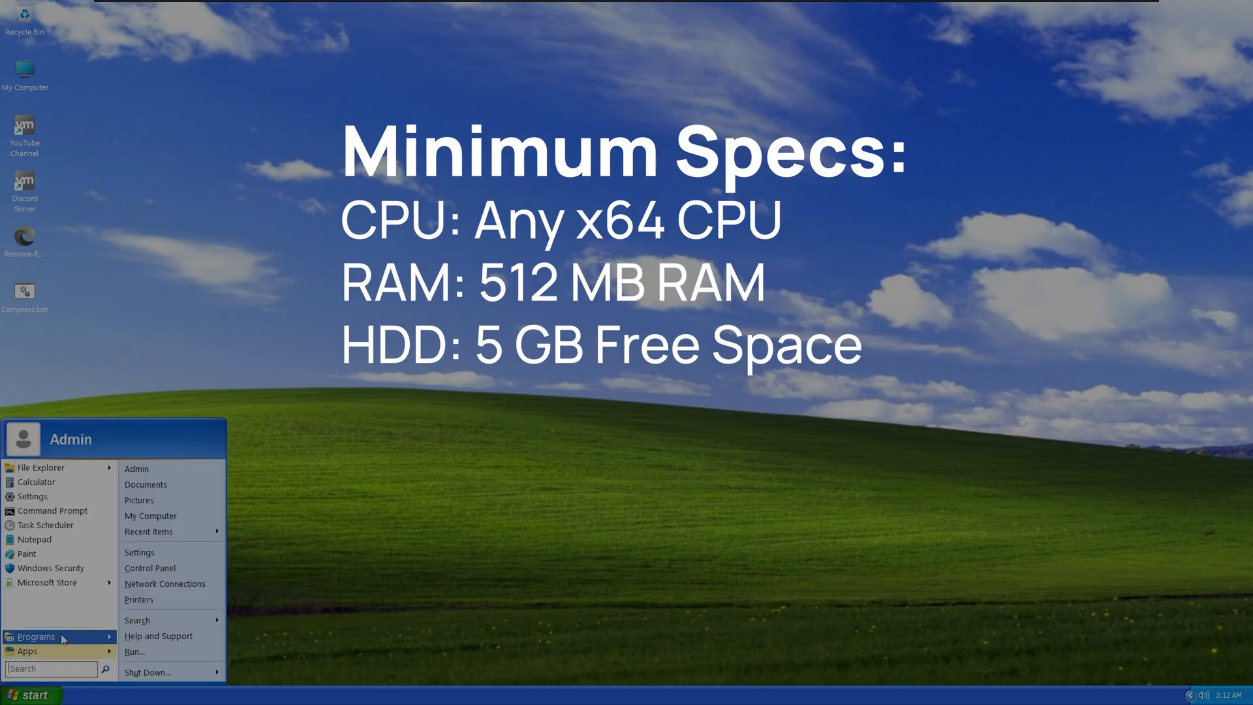
pyautogui.moveTo(146, 469)
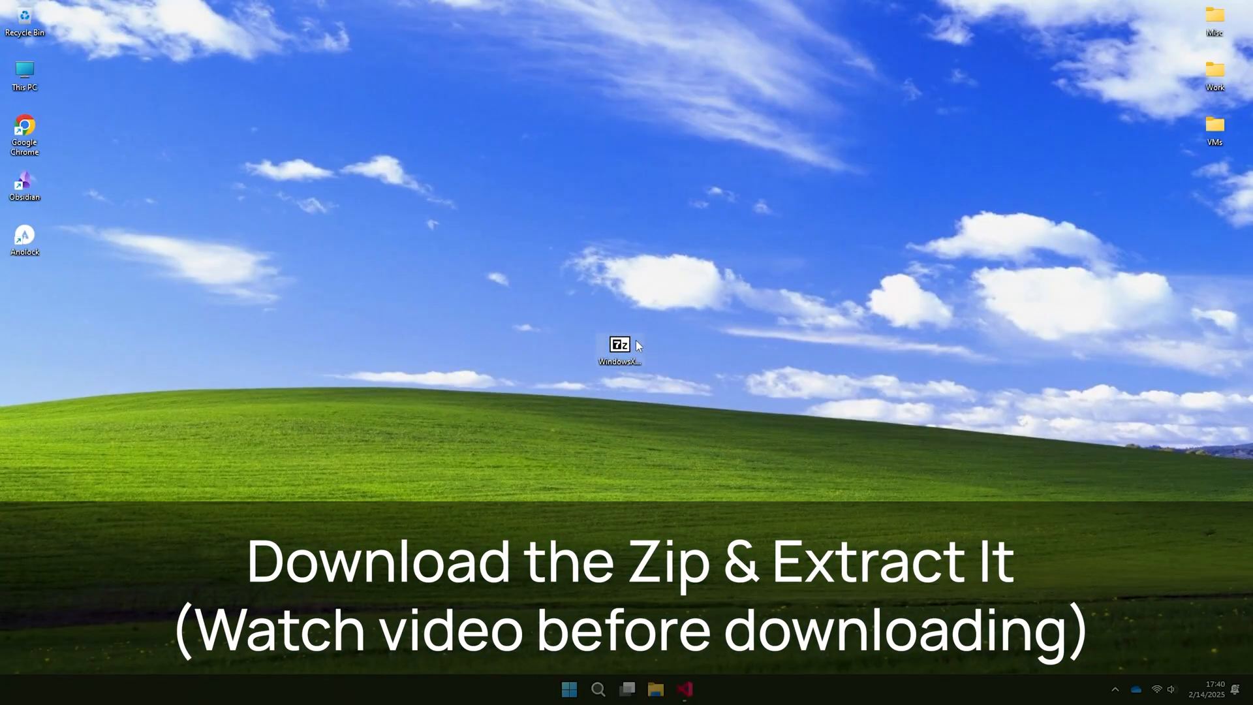
# Use 7-Zip's Extract files to unpack the zip into WindowsXP_2025_Harbor_of_Tech on the desktop.
pyautogui.rightClick(620, 349)
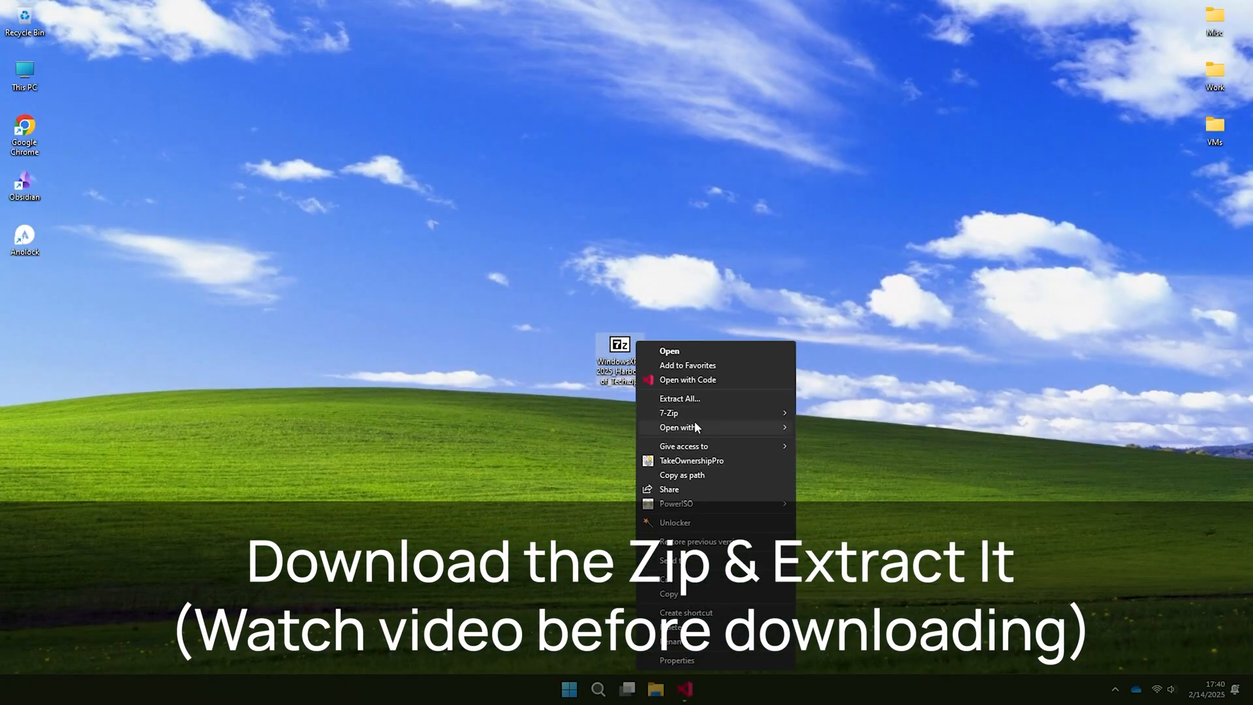
pyautogui.click(679, 398)
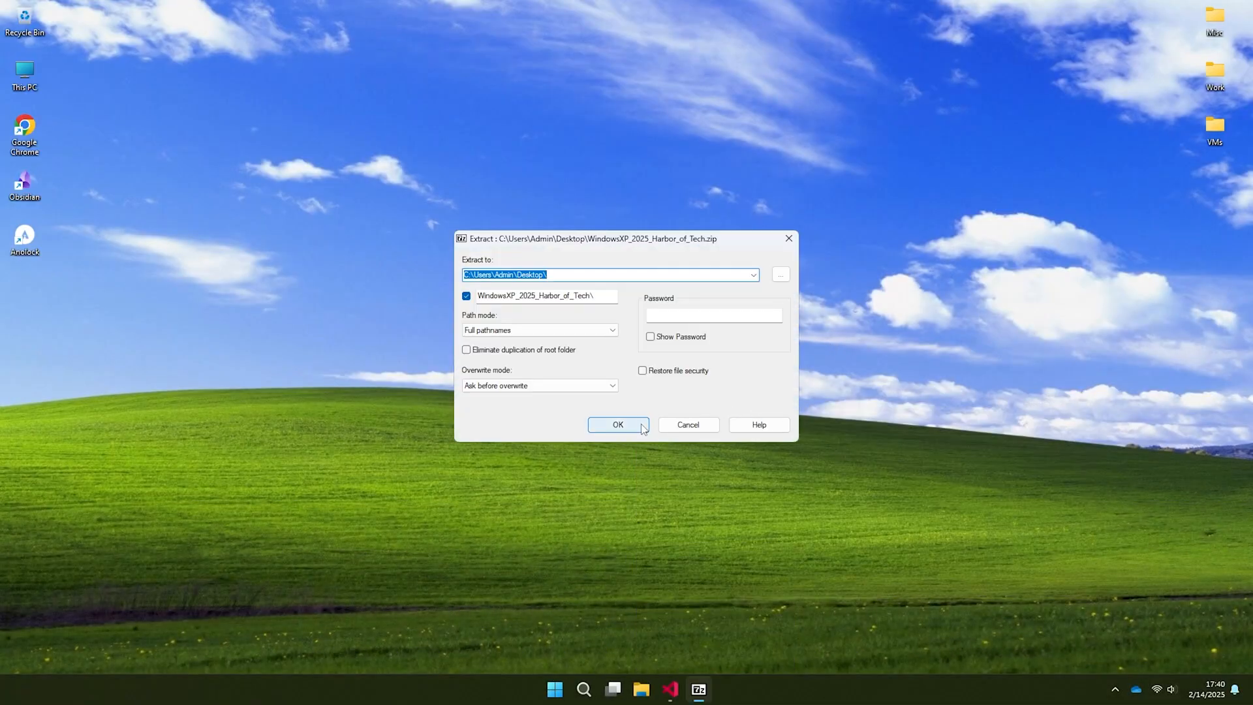
pyautogui.click(617, 424)
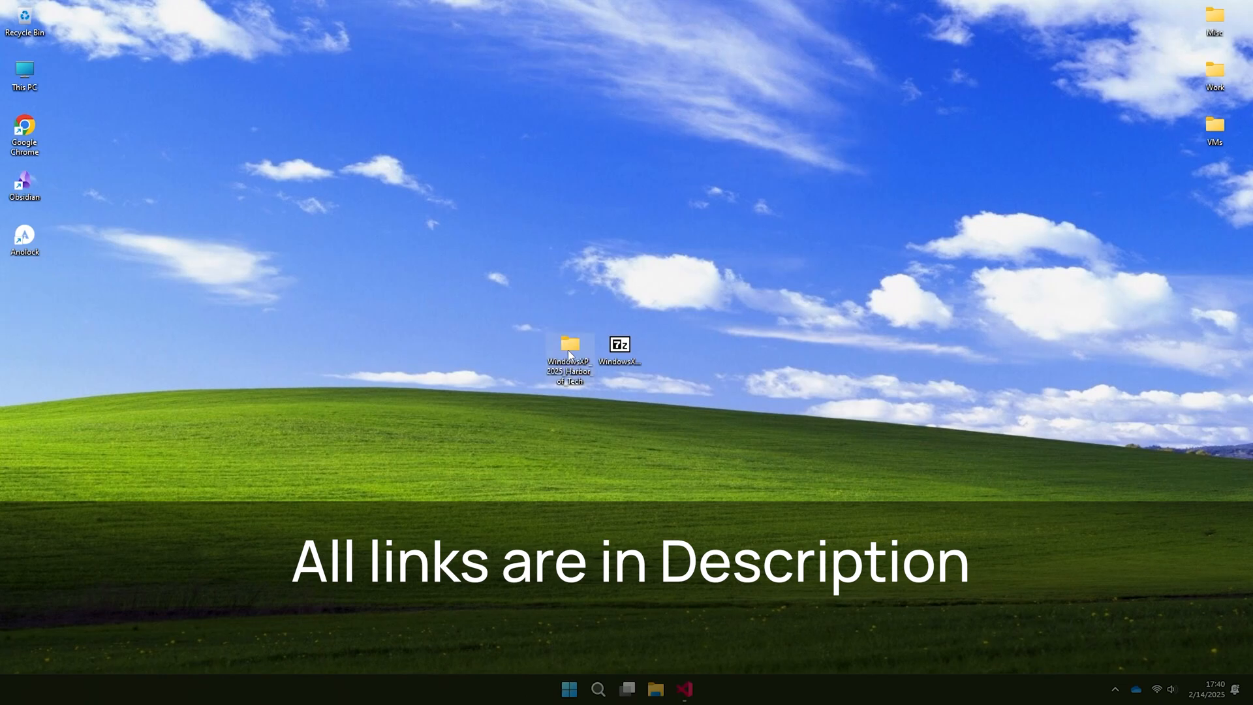
# Open the extracted folder, launch Rufus and select WindowsXP_2025_Harbor_of_Tech.iso.
pyautogui.doubleClick(569, 353)
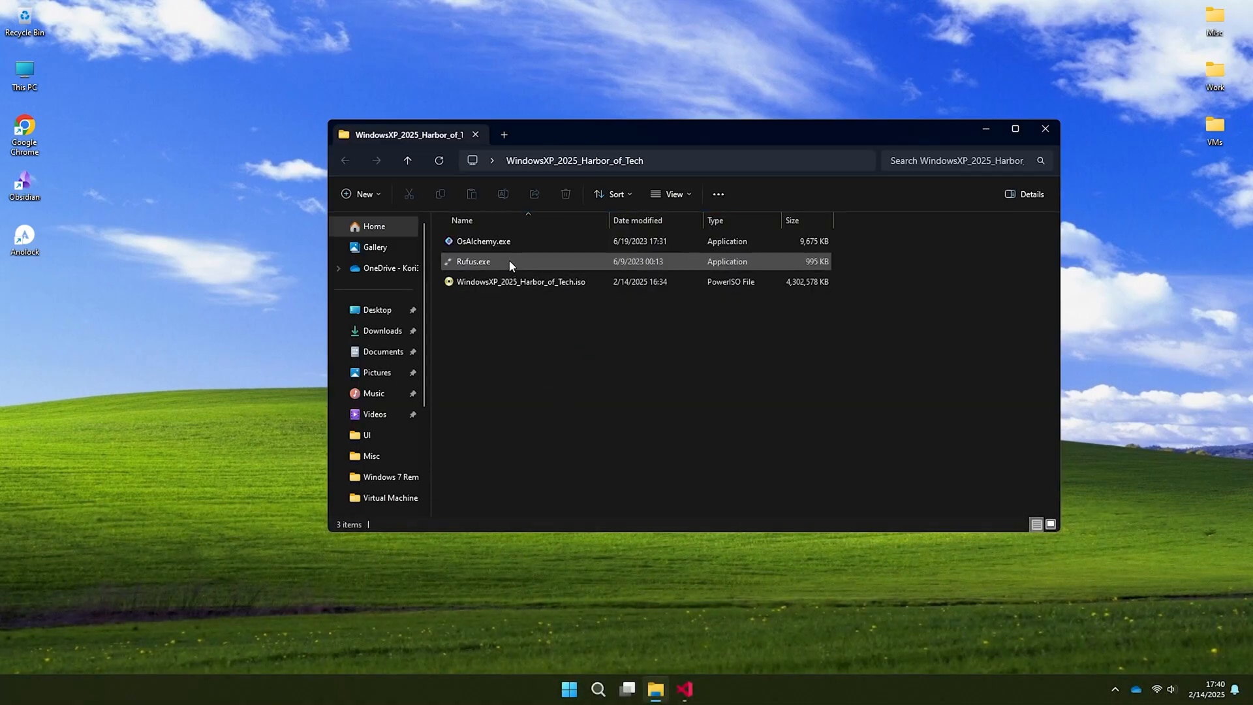
pyautogui.click(473, 261)
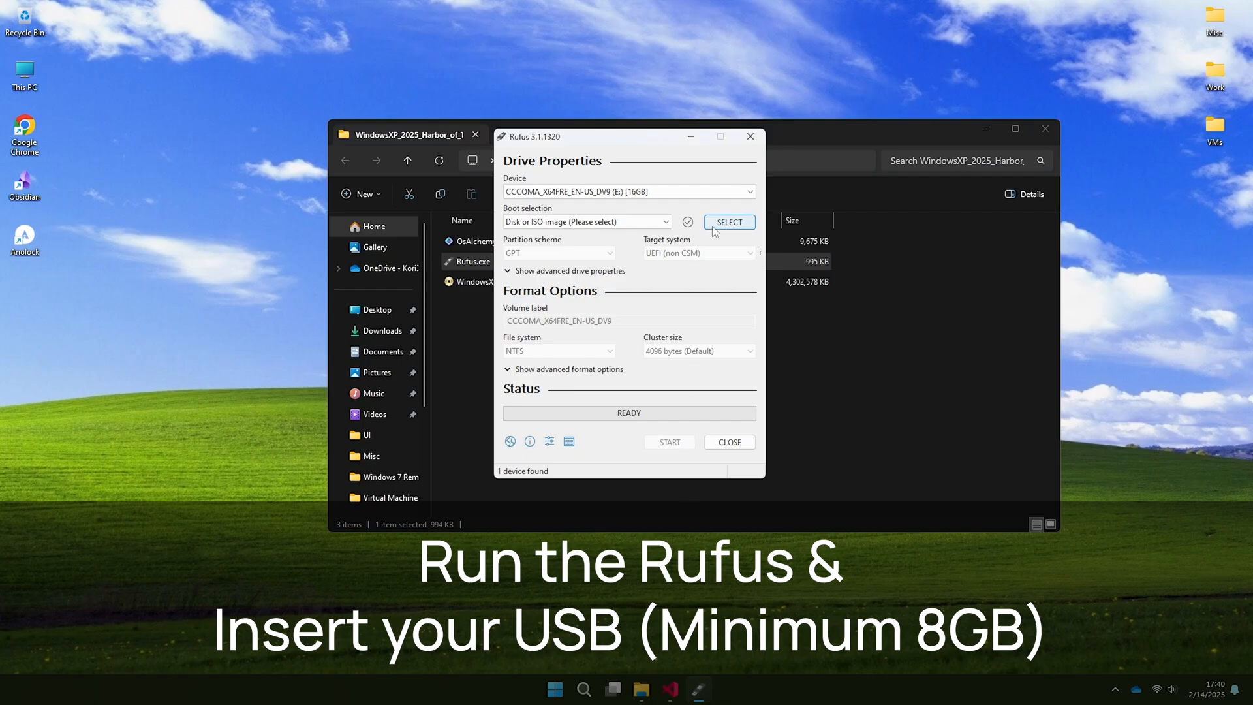
pyautogui.click(727, 221)
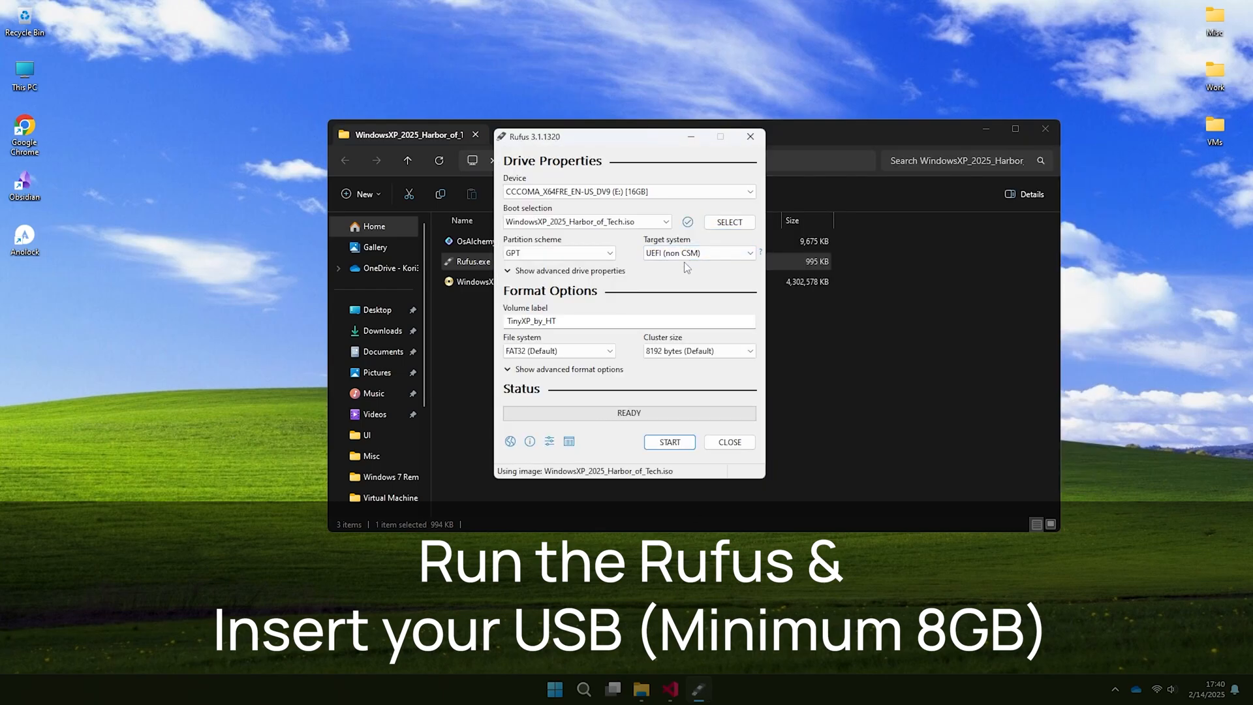
# Write the ISO to the 16 GB USB drive, accepting the erase warning, then close Rufus.
pyautogui.click(669, 442)
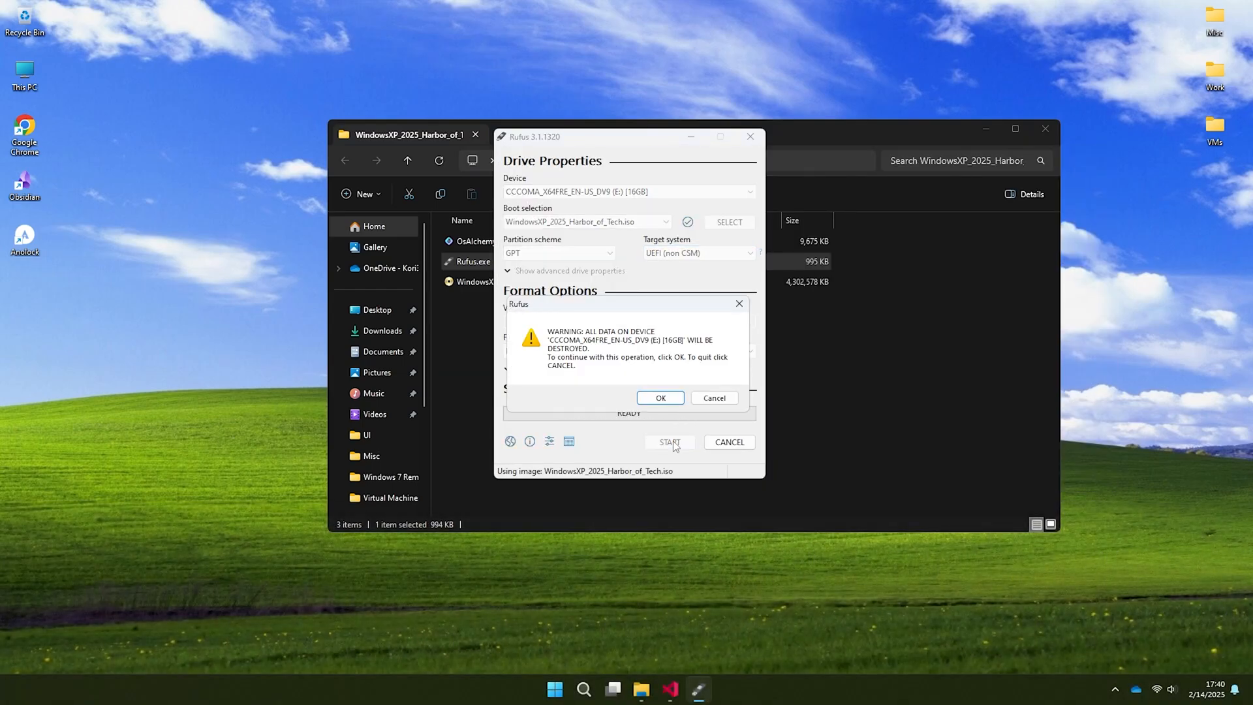
pyautogui.click(659, 397)
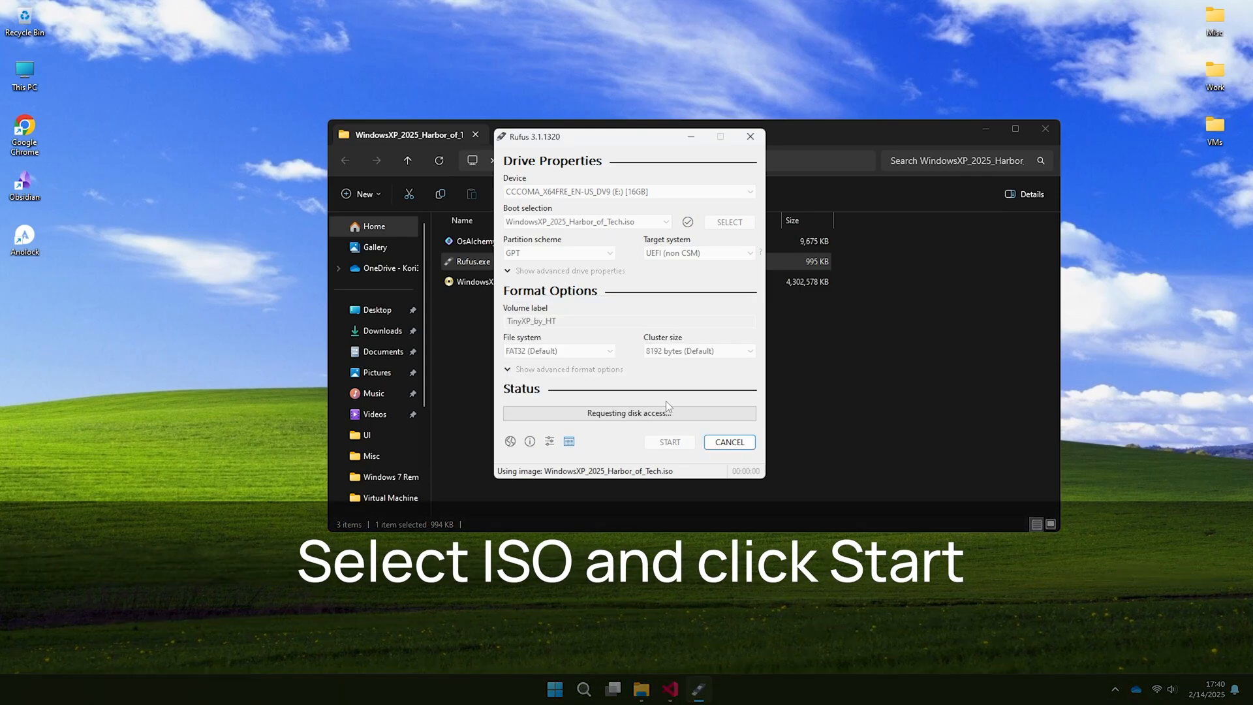
pyautogui.click(669, 442)
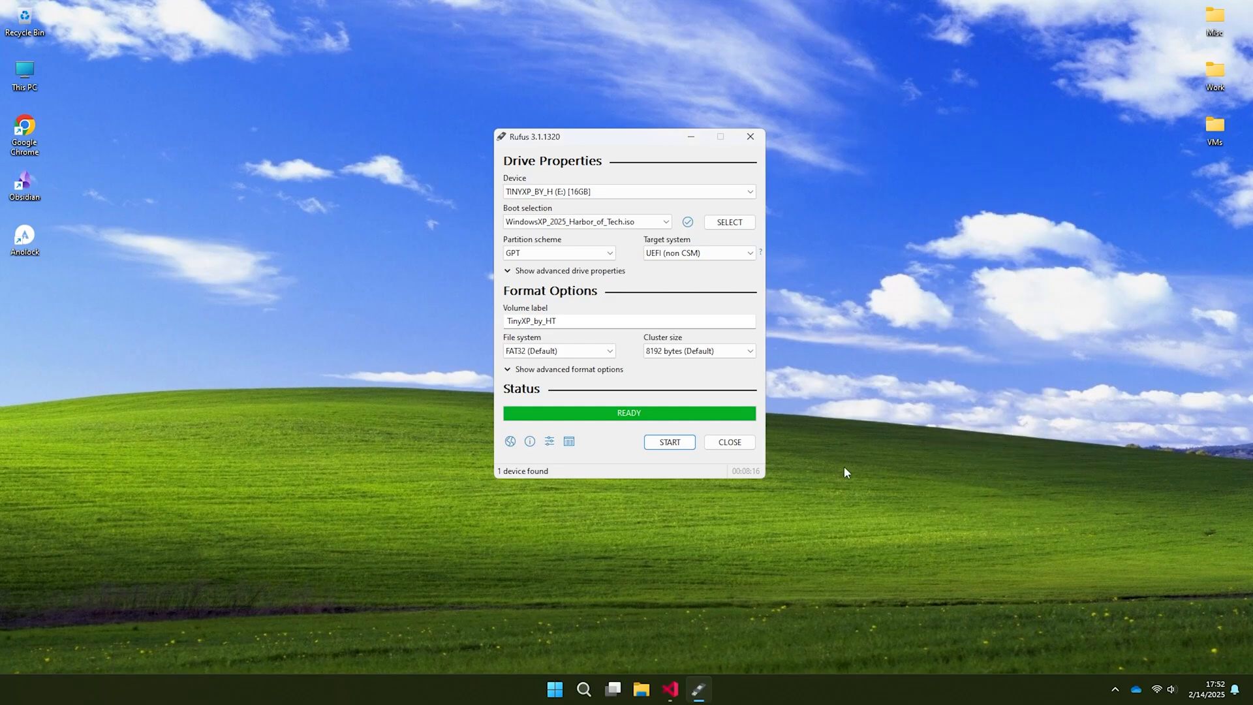
pyautogui.click(728, 442)
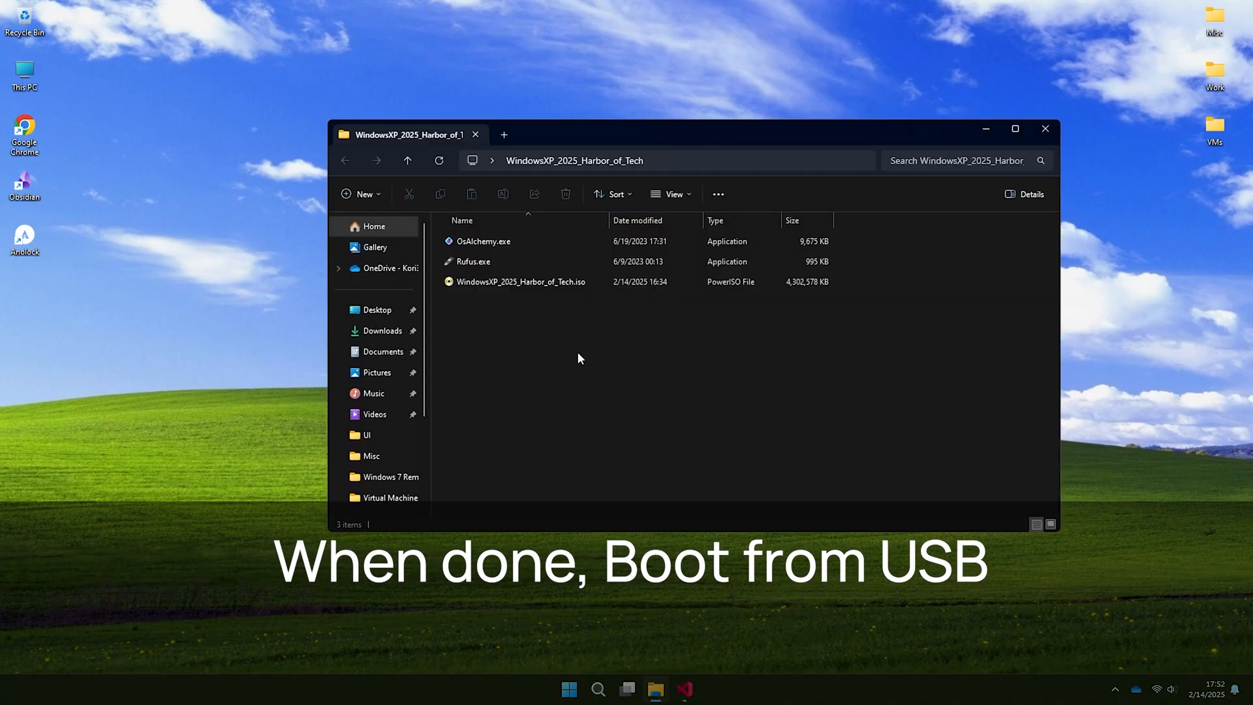
# Launch OSAlchemy, load WindowsXP_2025_Harbor_of_Tech.iso from the desktop folder, and dismiss the NTFS note.
pyautogui.click(483, 241)
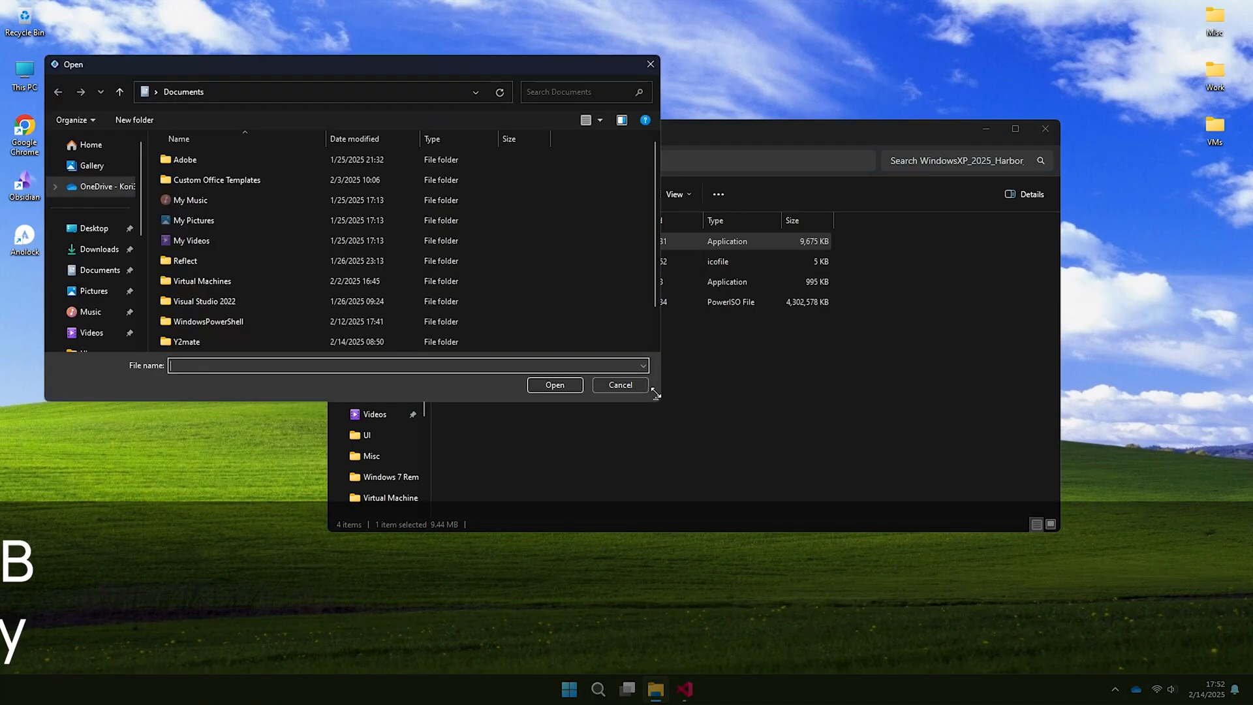
pyautogui.click(94, 227)
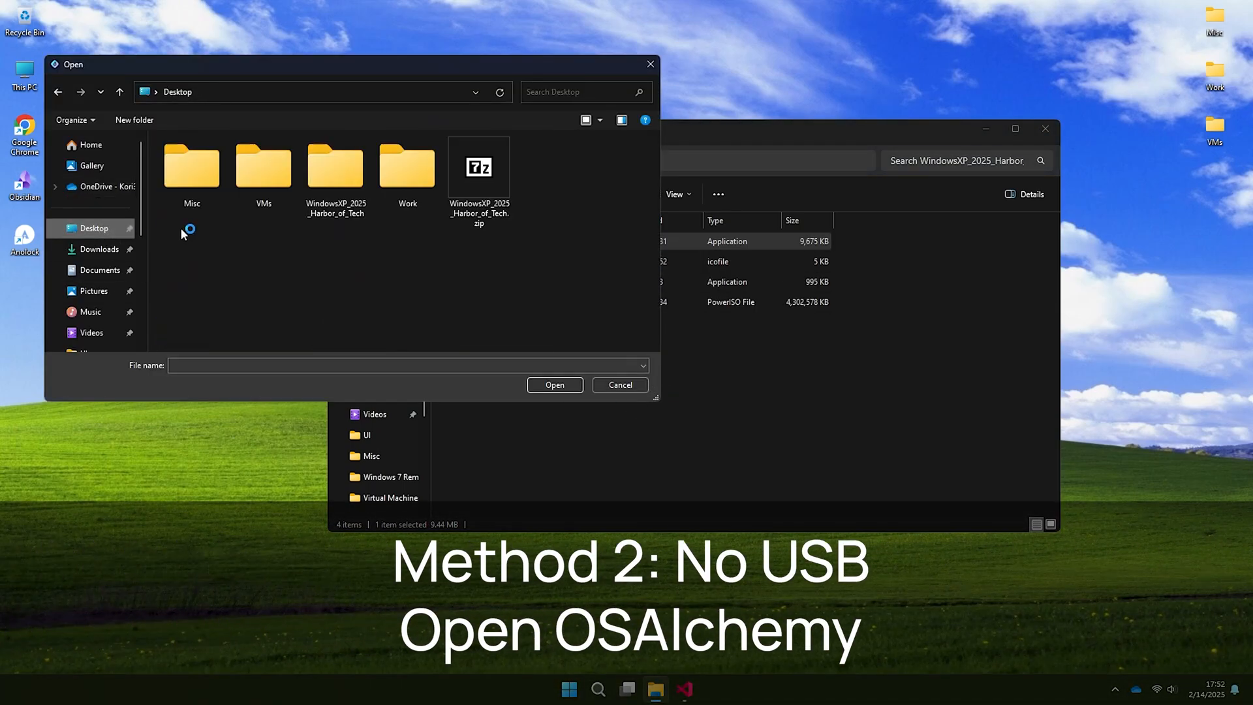
pyautogui.doubleClick(335, 168)
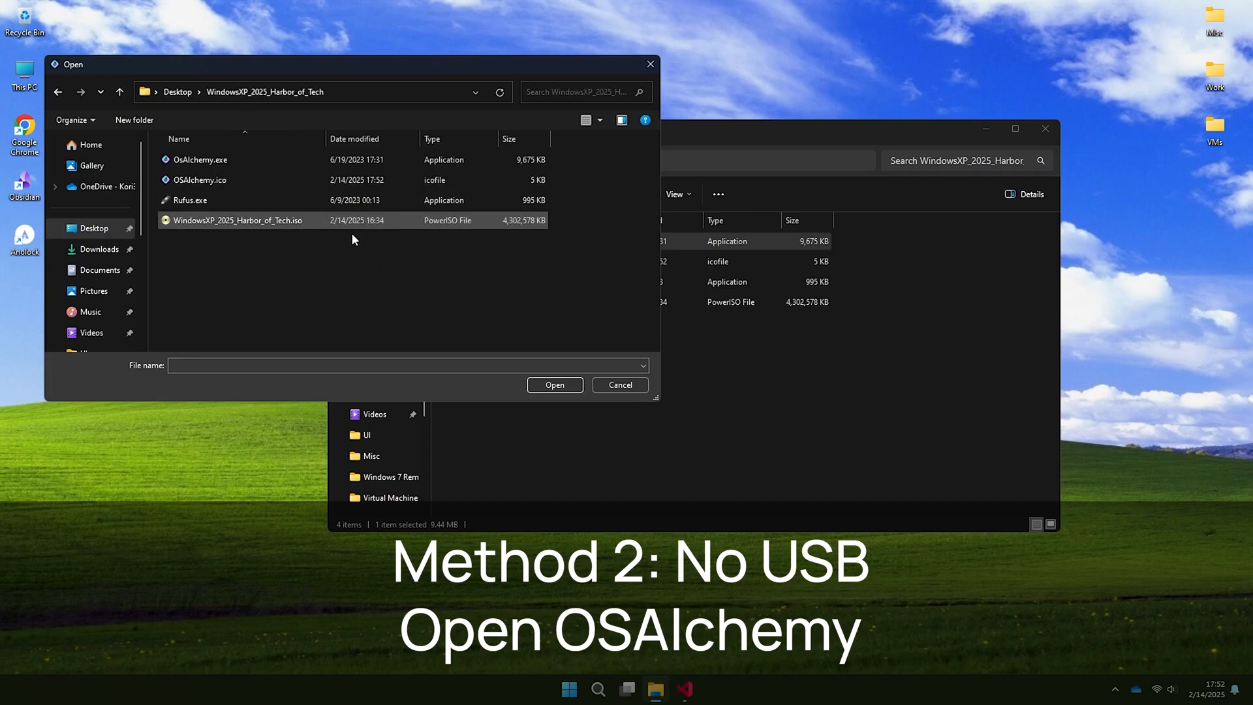
pyautogui.click(238, 220)
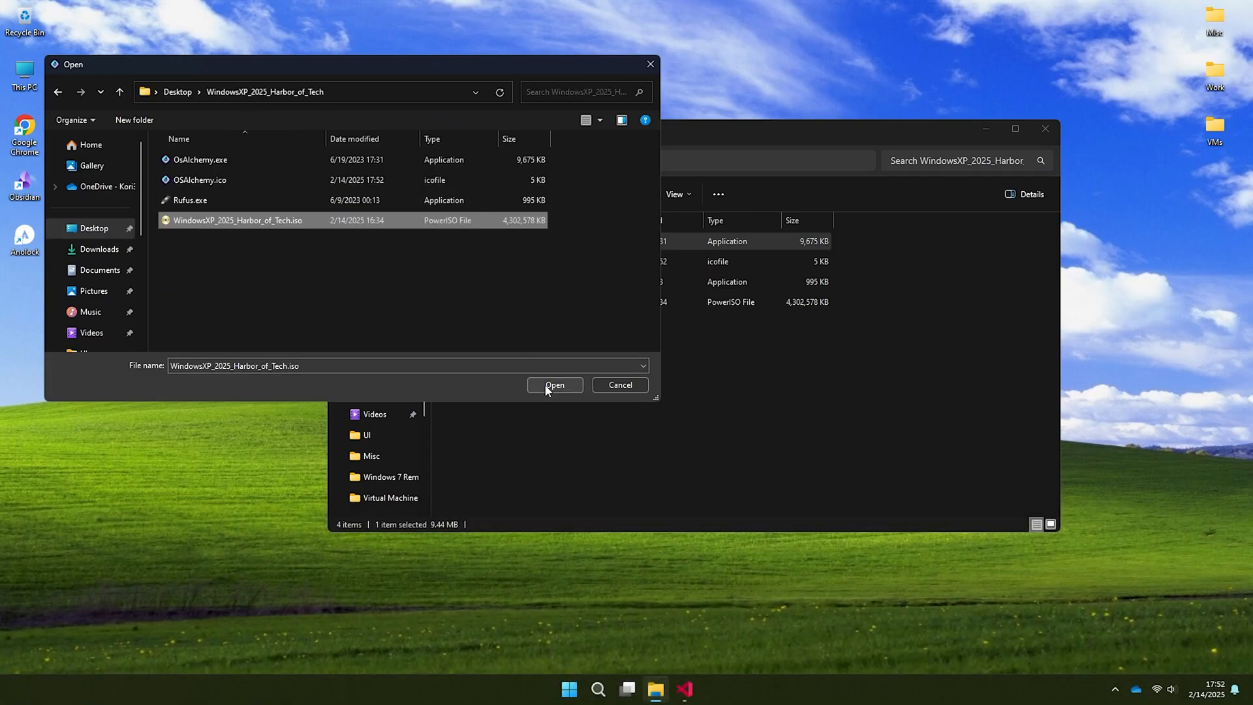
pyautogui.click(554, 384)
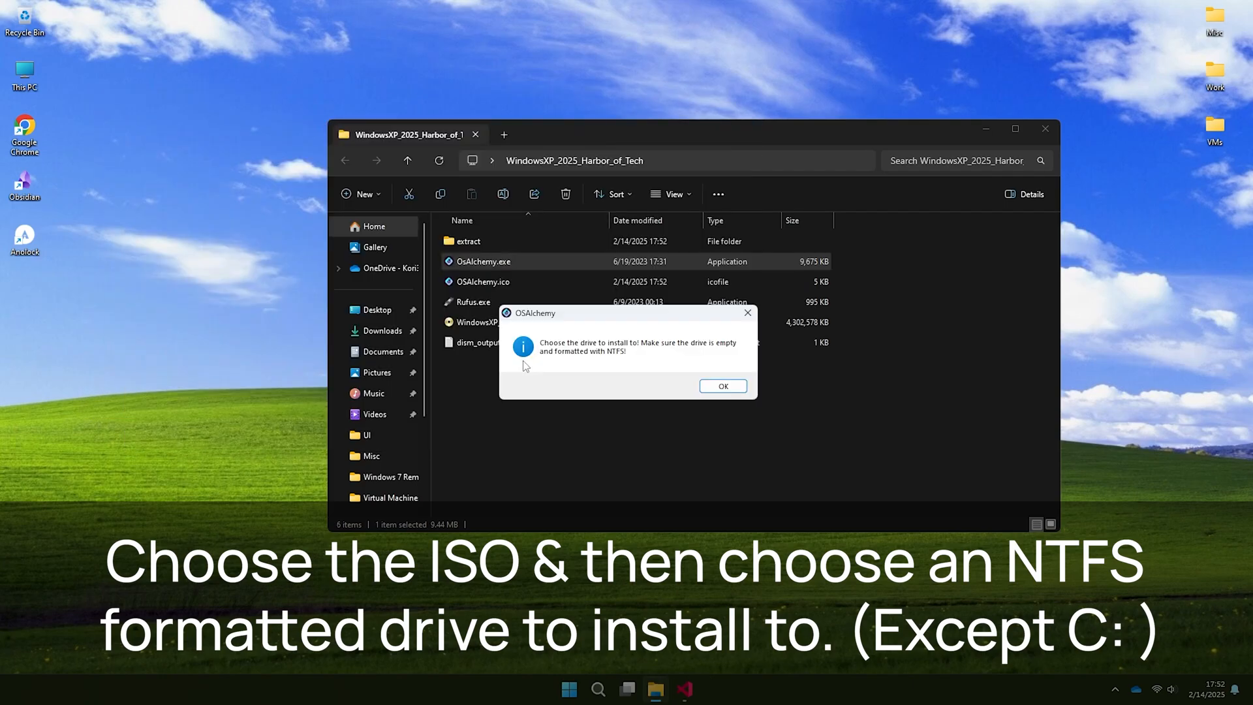
pyautogui.click(722, 386)
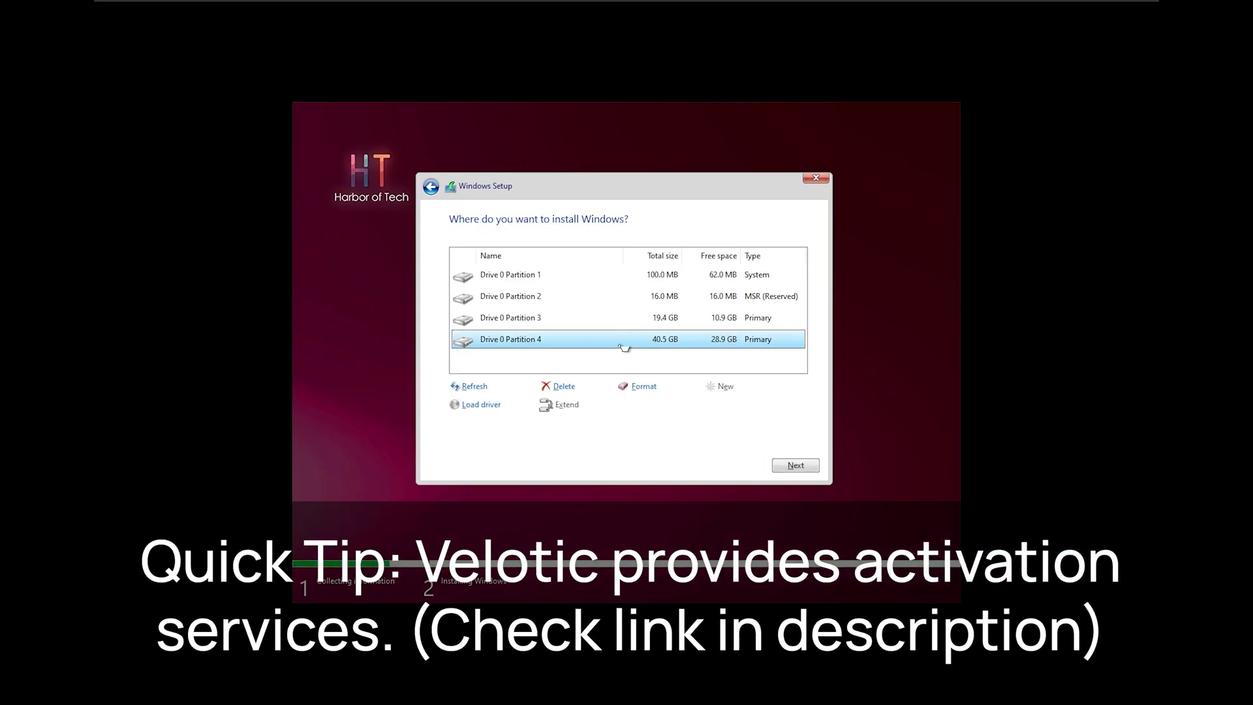
# Delete Drive 0's four partitions and create a new partition from the 60 GB unallocated space.
pyautogui.click(563, 386)
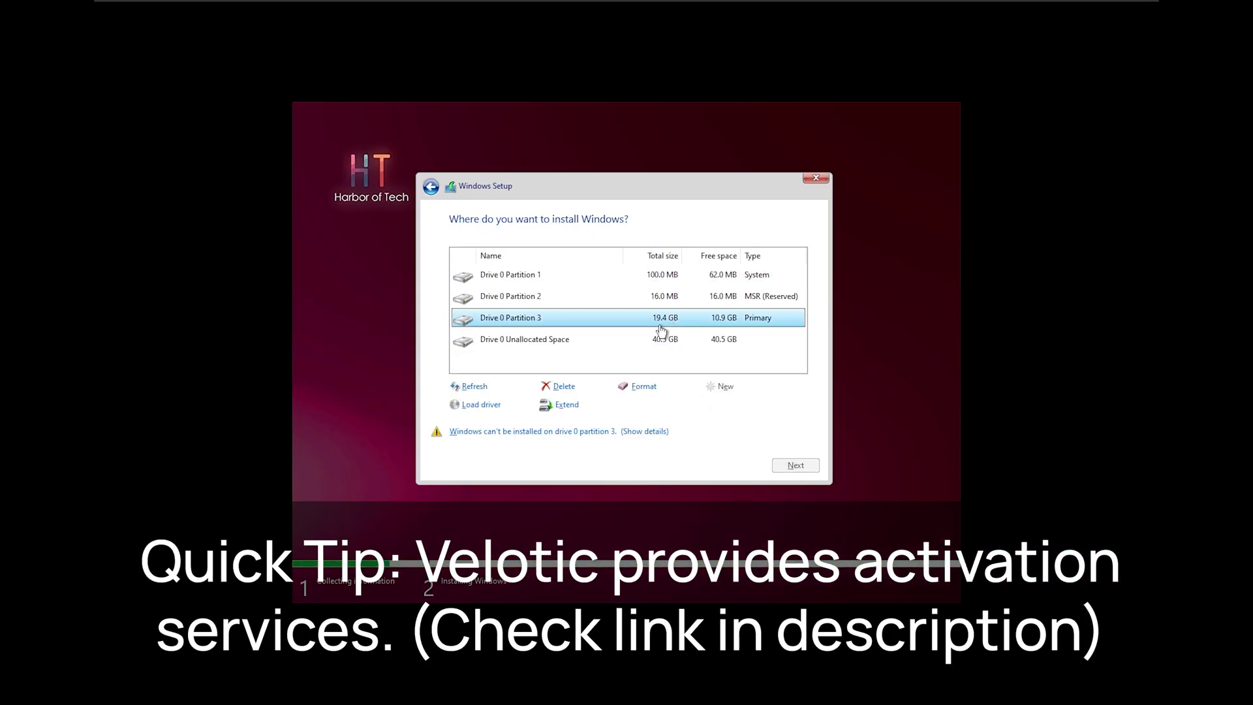
pyautogui.click(563, 386)
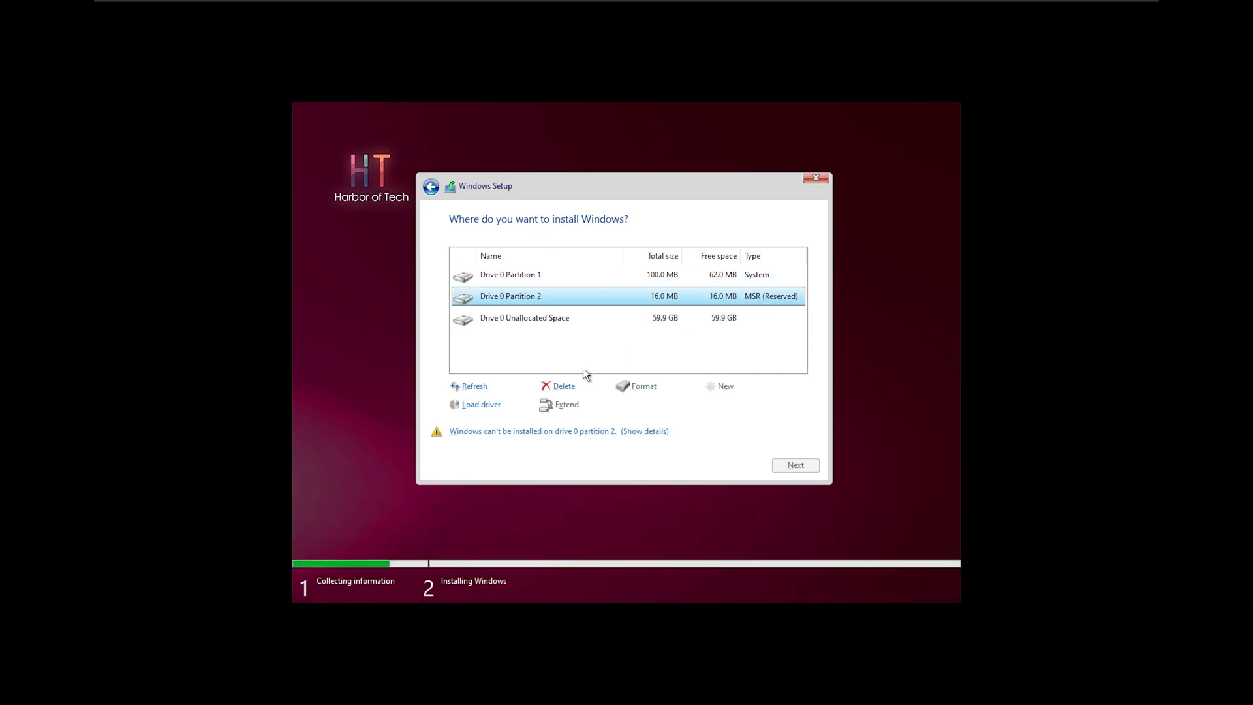
pyautogui.click(563, 386)
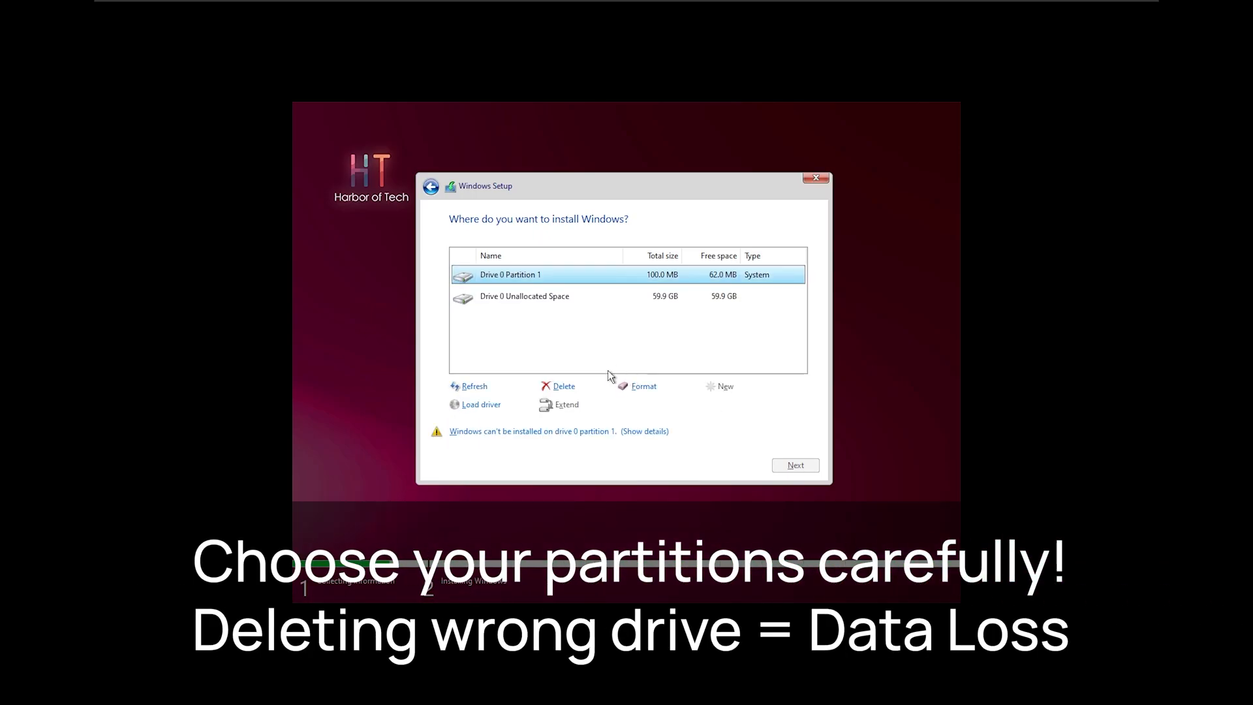
pyautogui.click(564, 386)
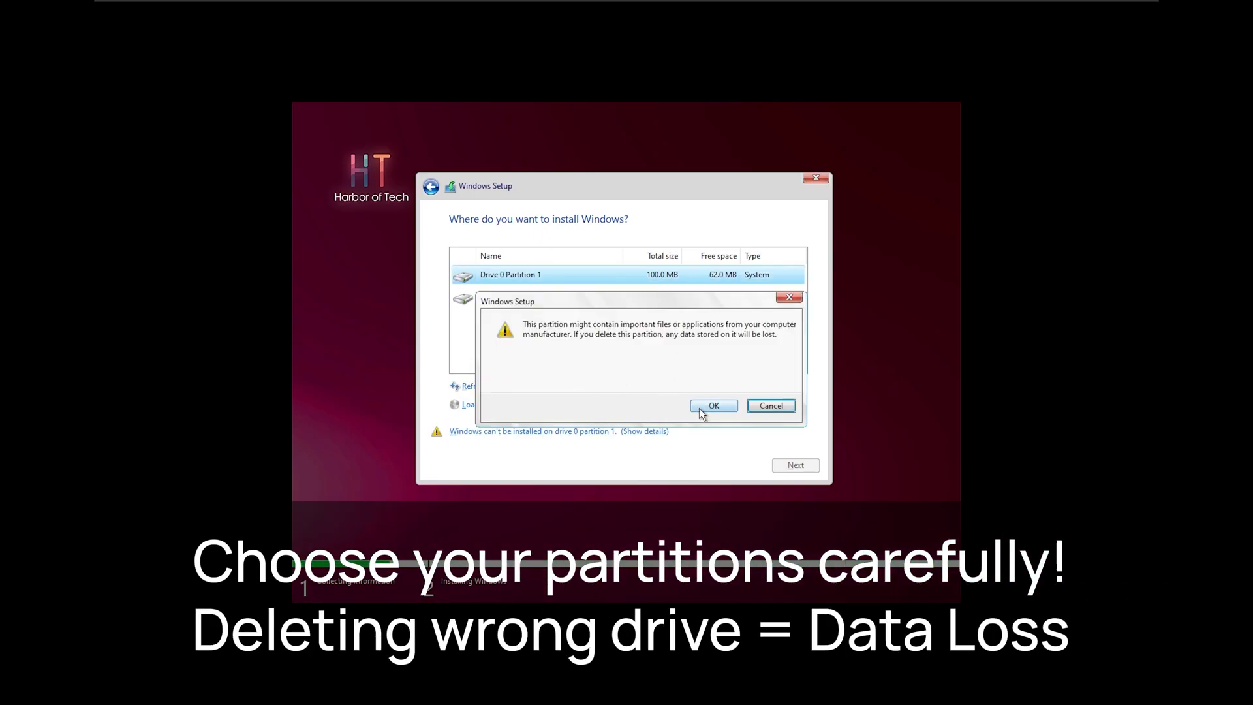
pyautogui.click(713, 405)
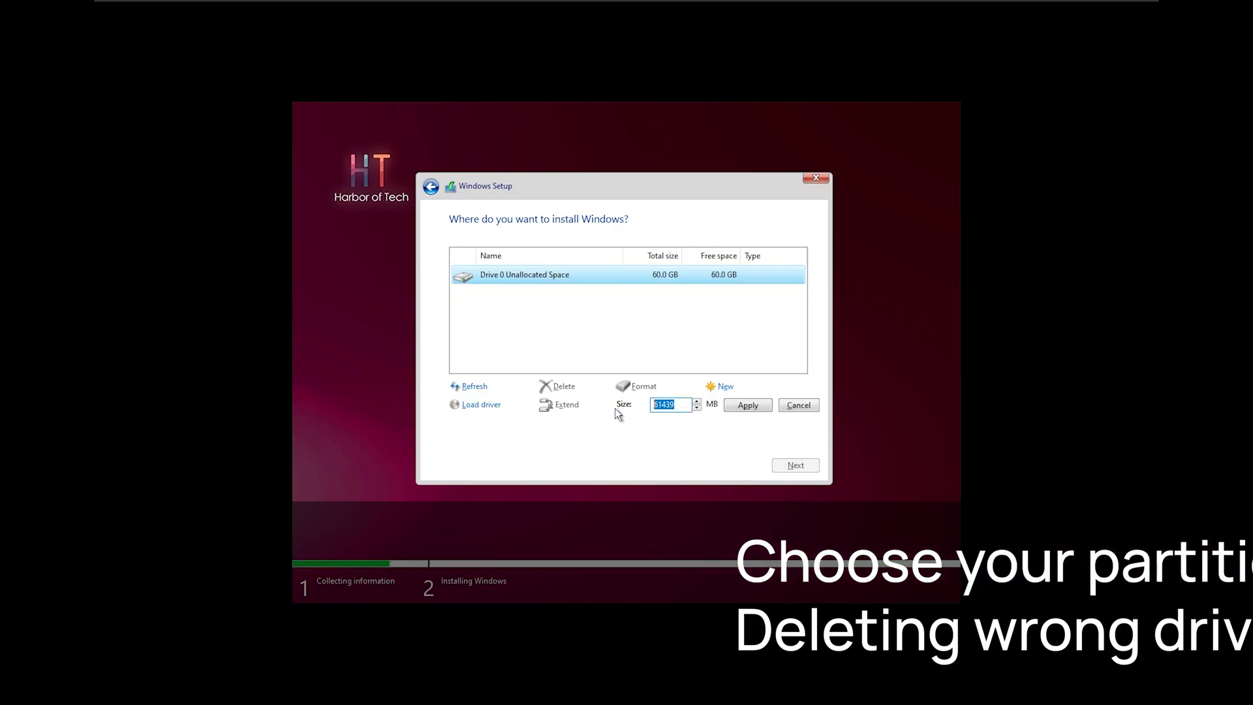
pyautogui.click(747, 405)
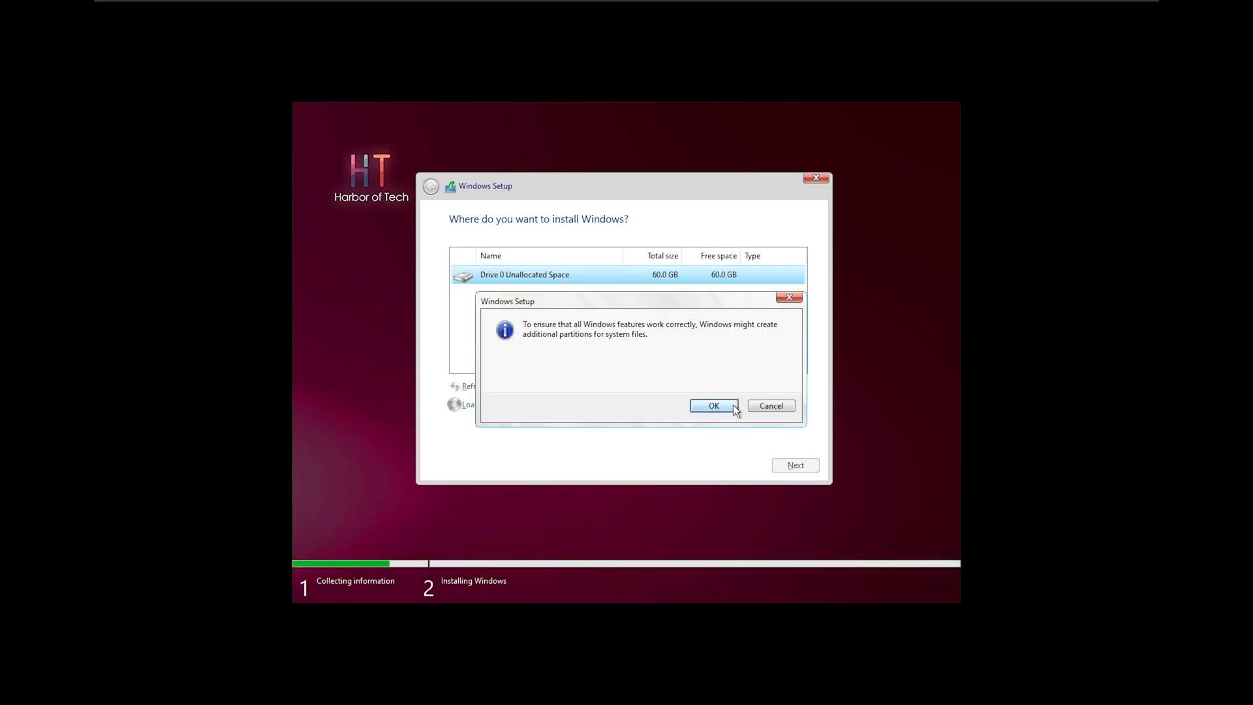
pyautogui.click(713, 405)
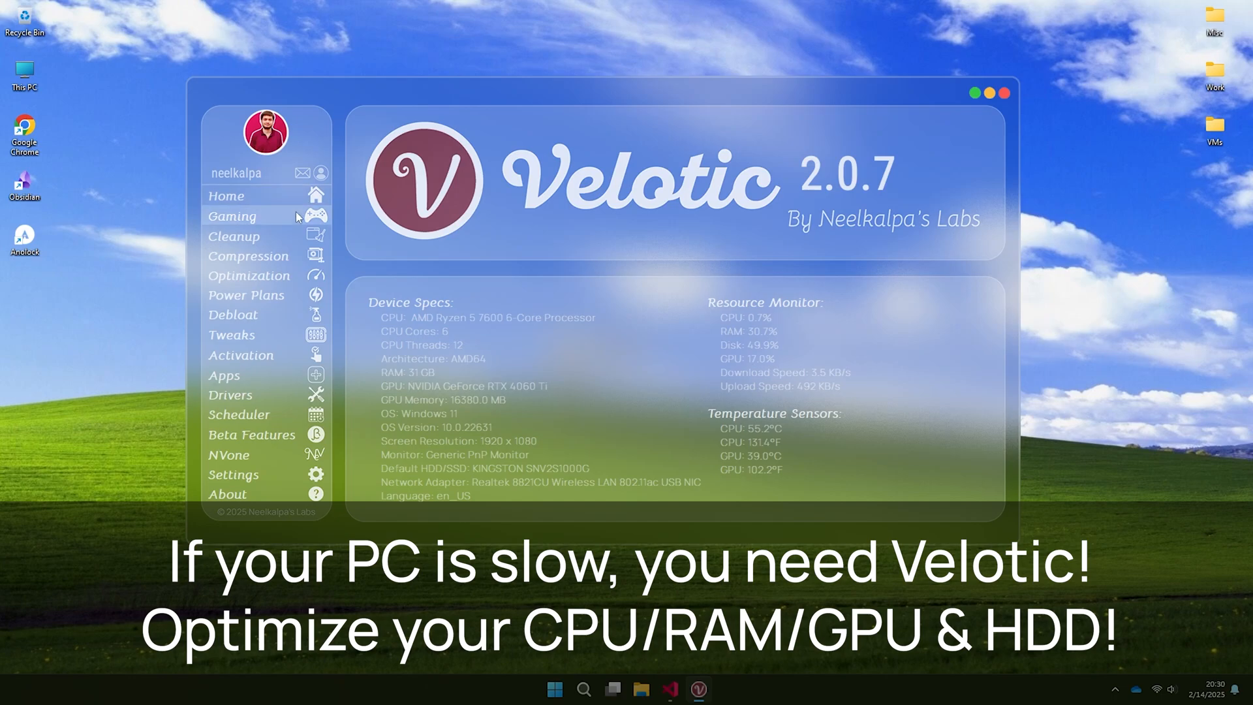
# Open Velotic's Gaming page and page through the game list to page 34 of 34.
pyautogui.click(231, 216)
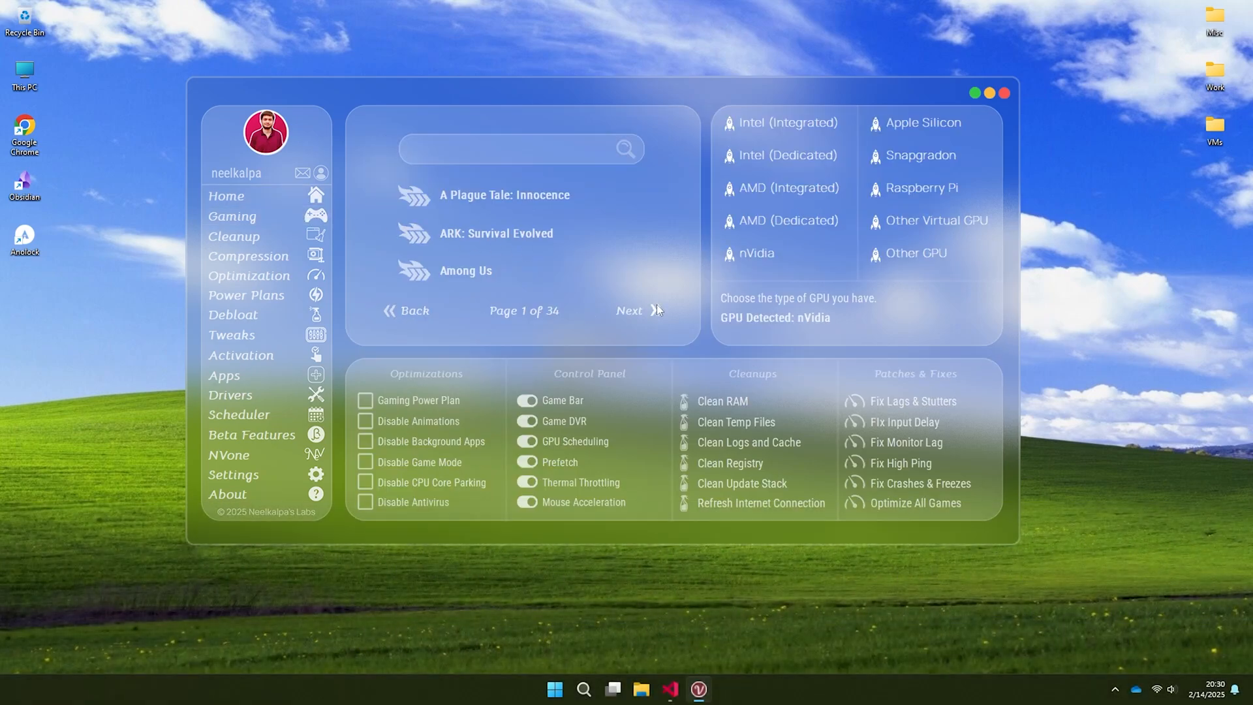
pyautogui.click(630, 310)
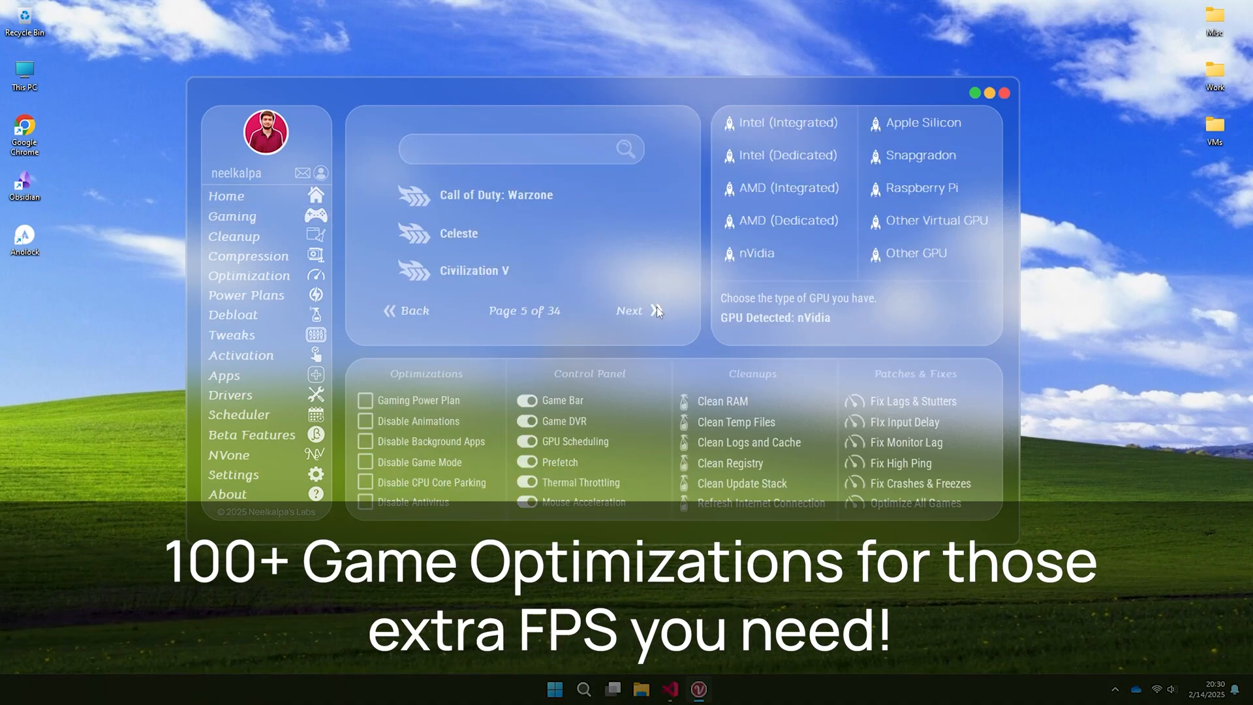
pyautogui.click(630, 311)
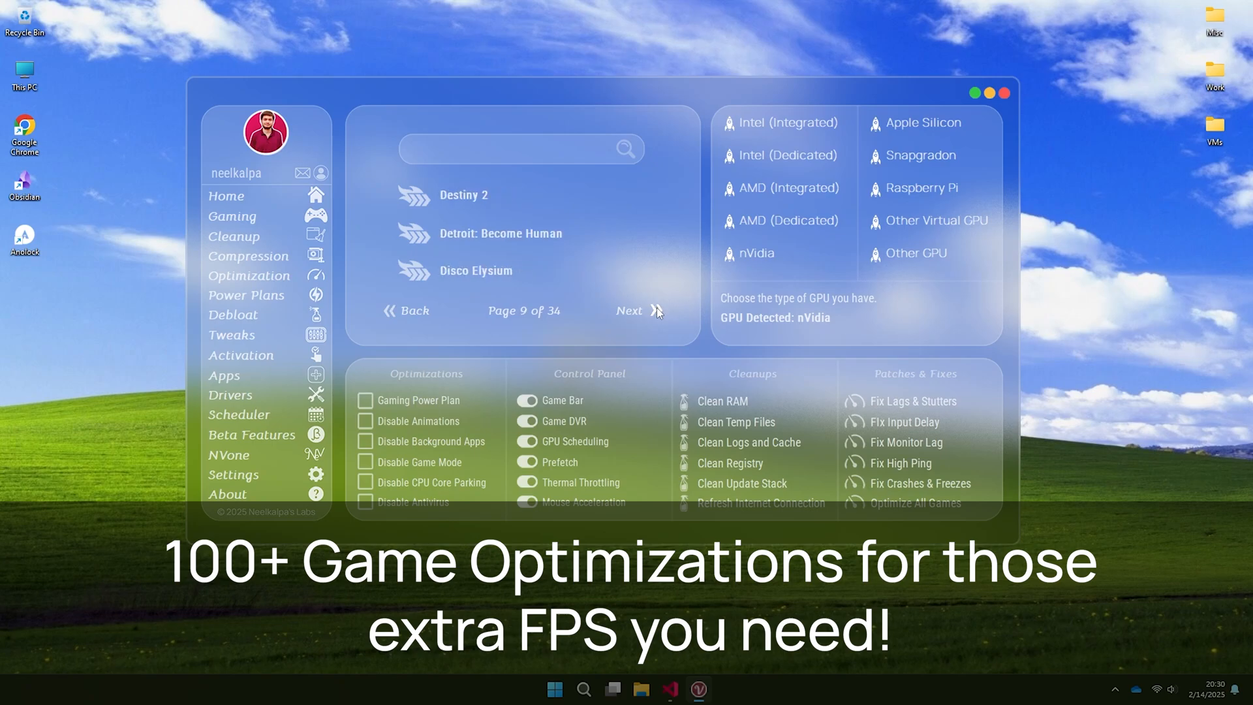
pyautogui.click(630, 310)
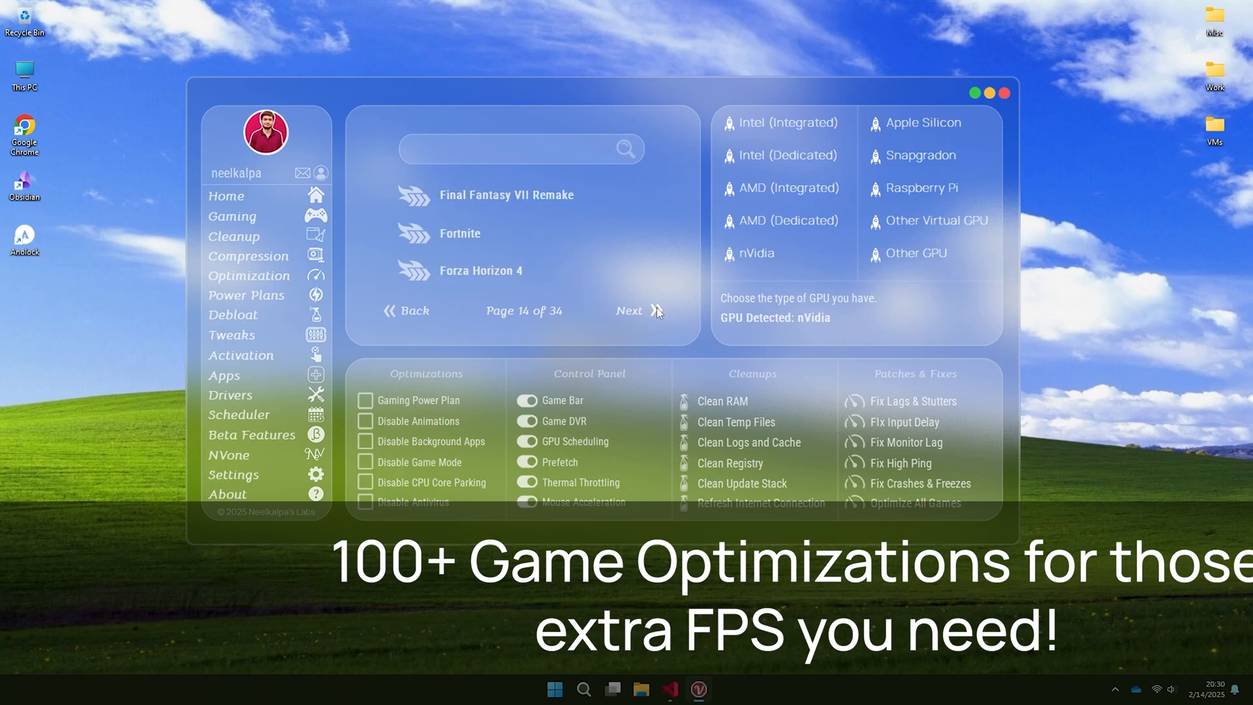
pyautogui.click(630, 310)
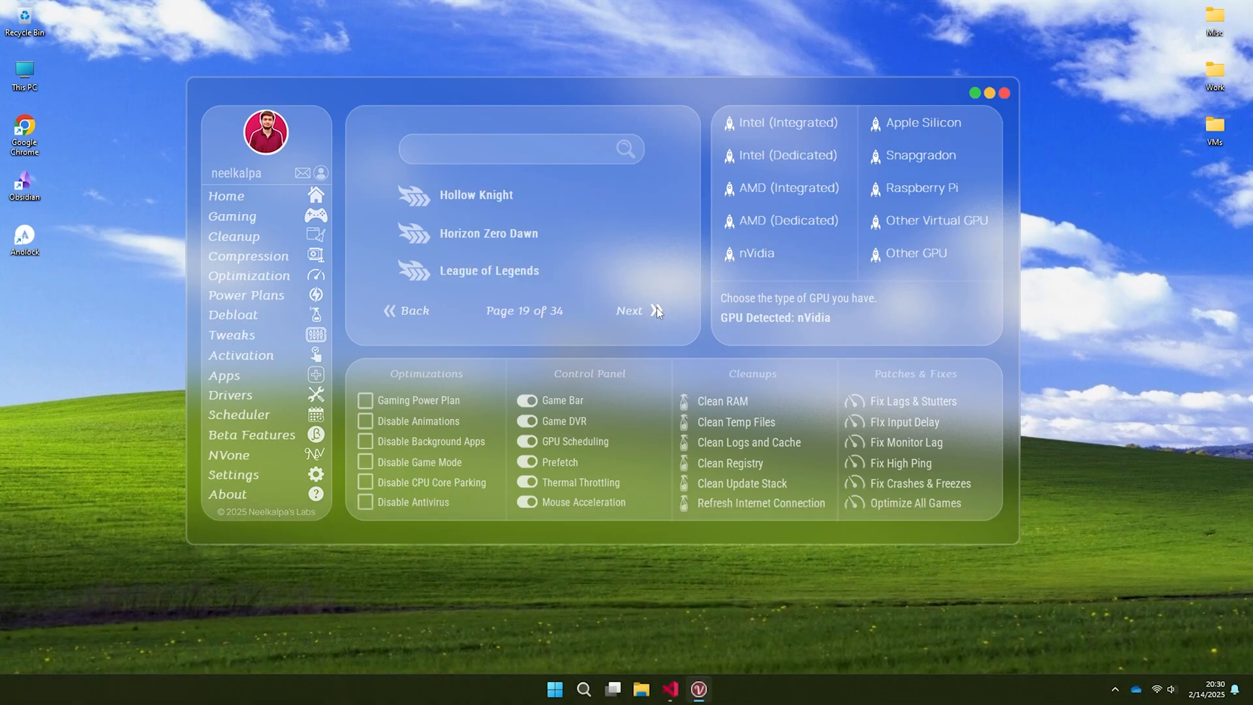
pyautogui.click(630, 311)
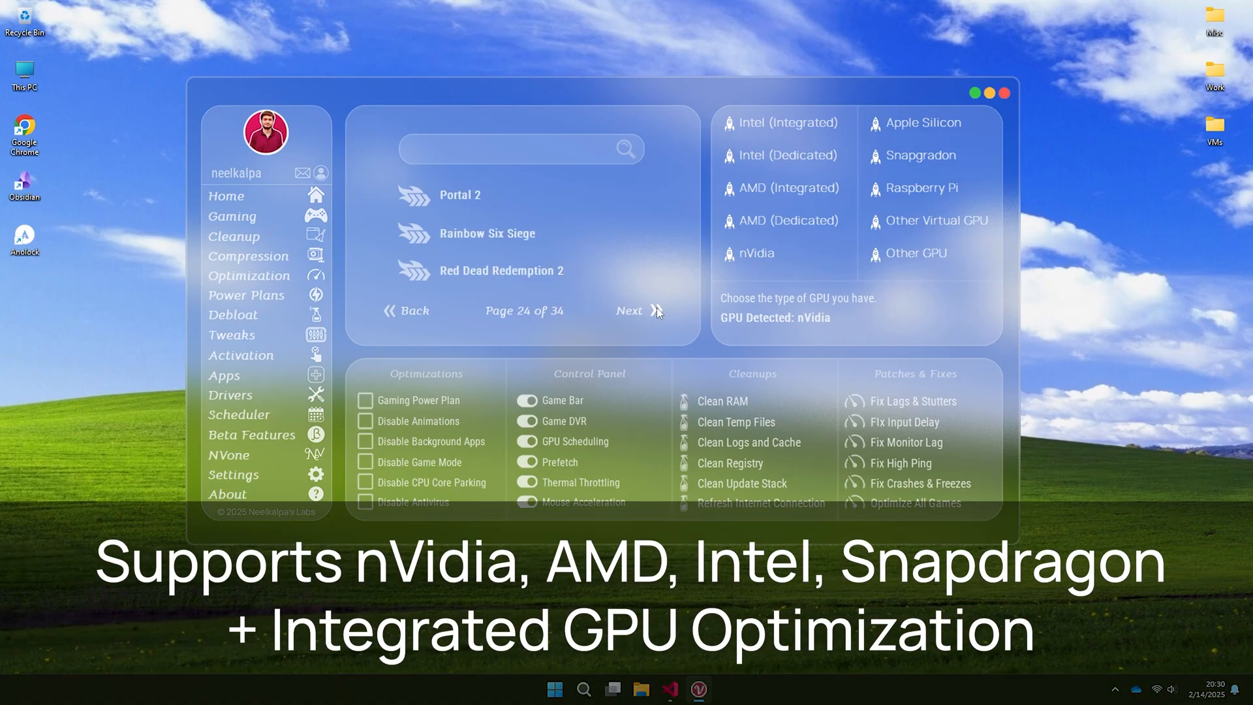
pyautogui.click(630, 310)
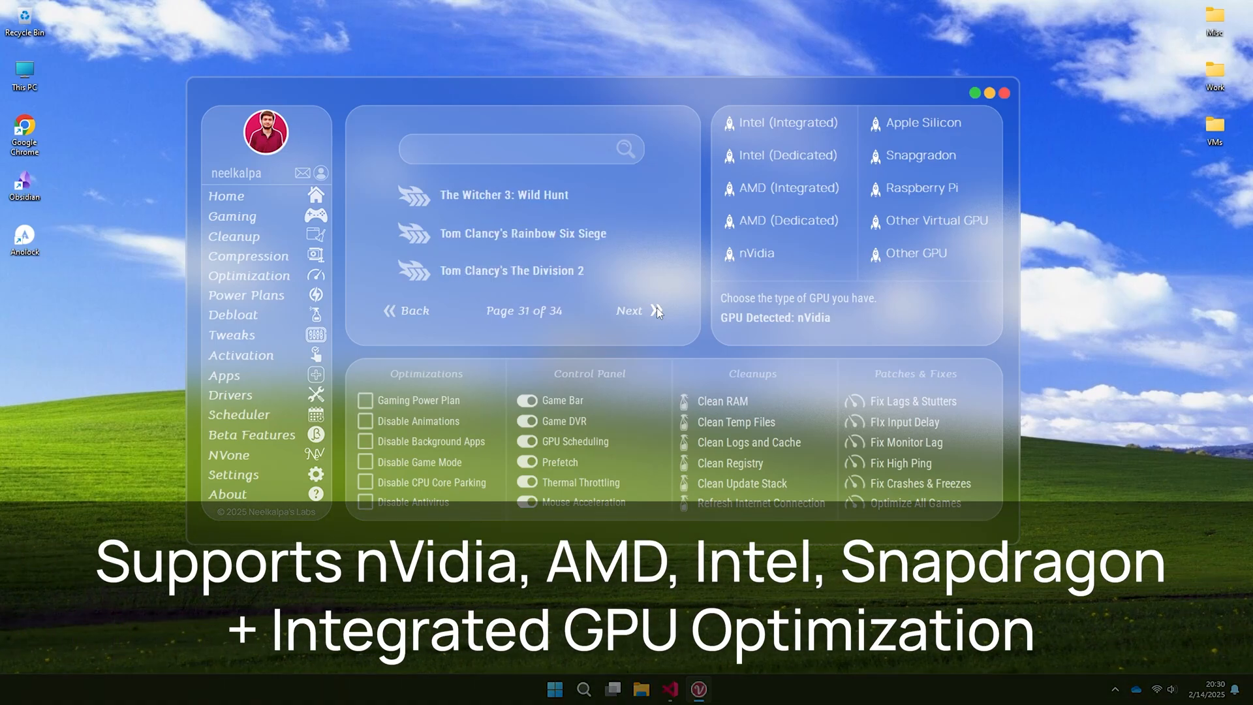
pyautogui.click(631, 310)
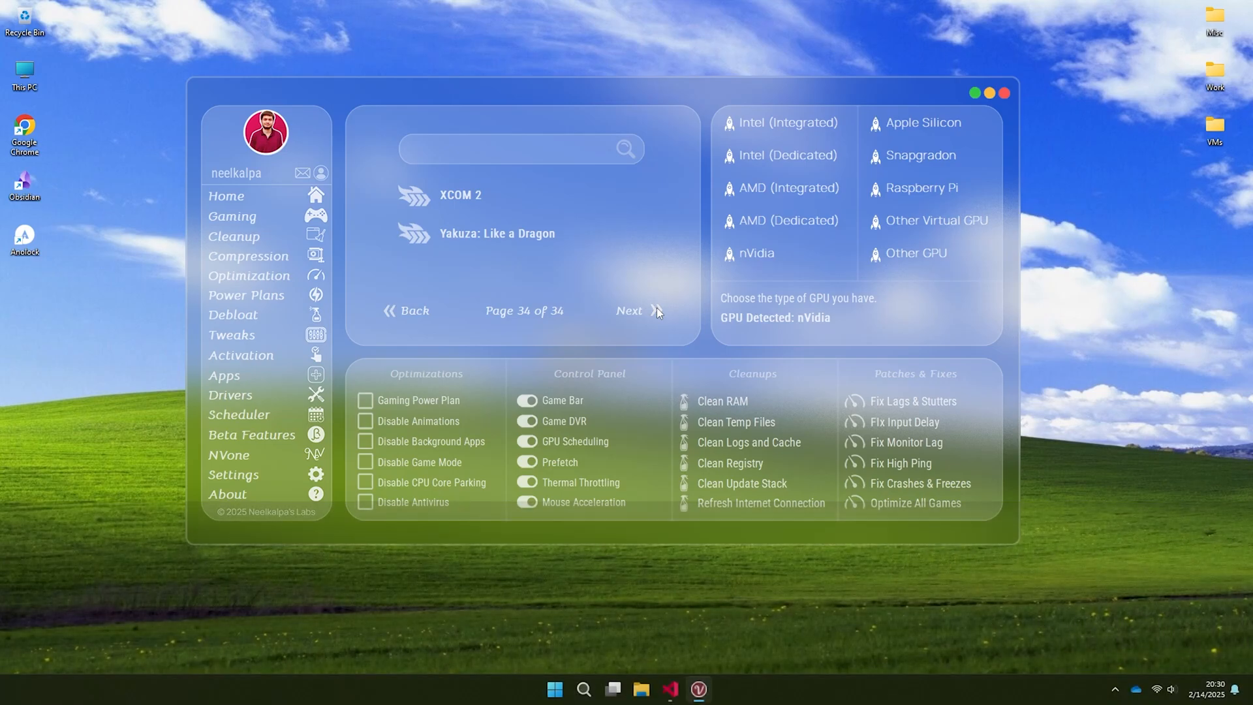
pyautogui.moveTo(478, 416)
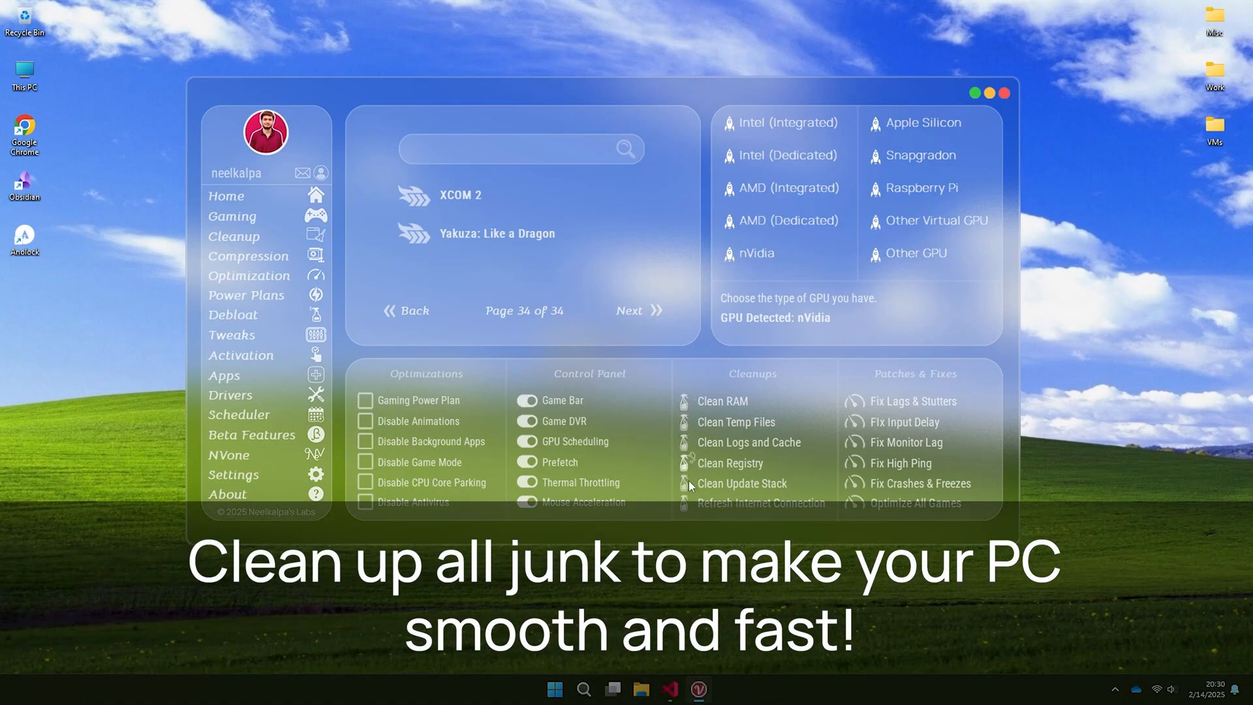
pyautogui.moveTo(727, 264)
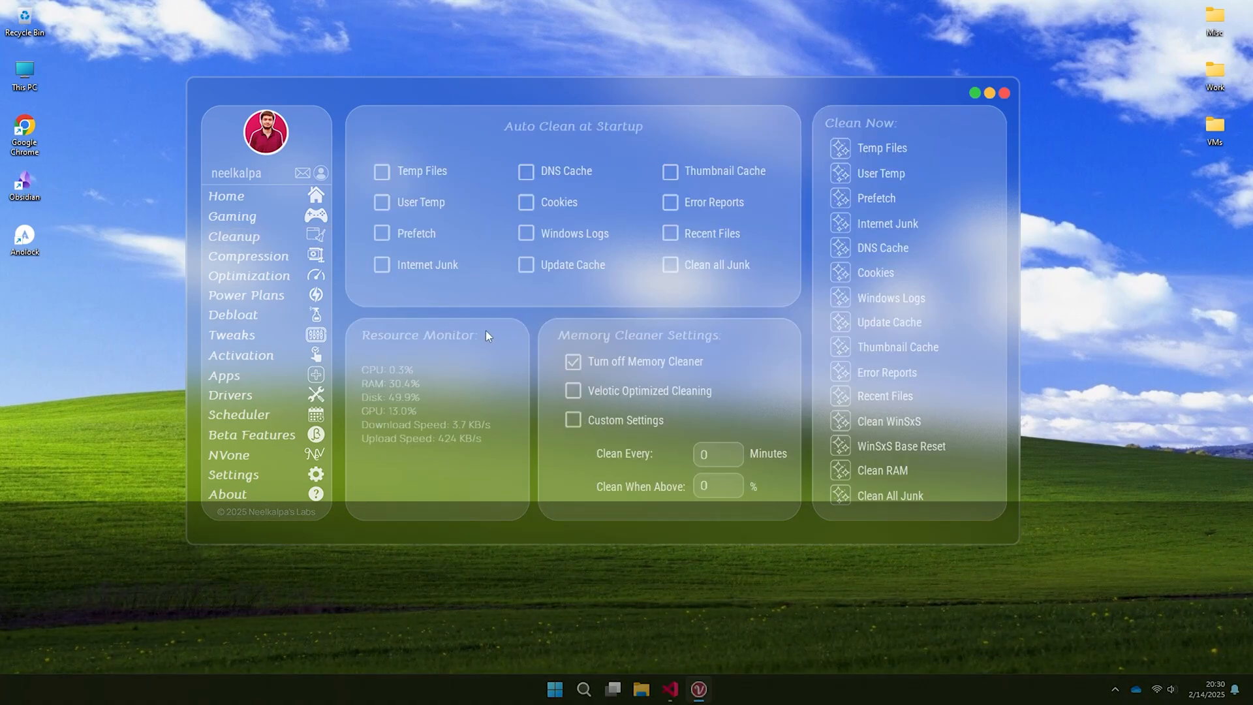
# Enable startup Temp Files cleaning and Velotic Optimized Cleaning, then show the Compression options.
pyautogui.click(524, 171)
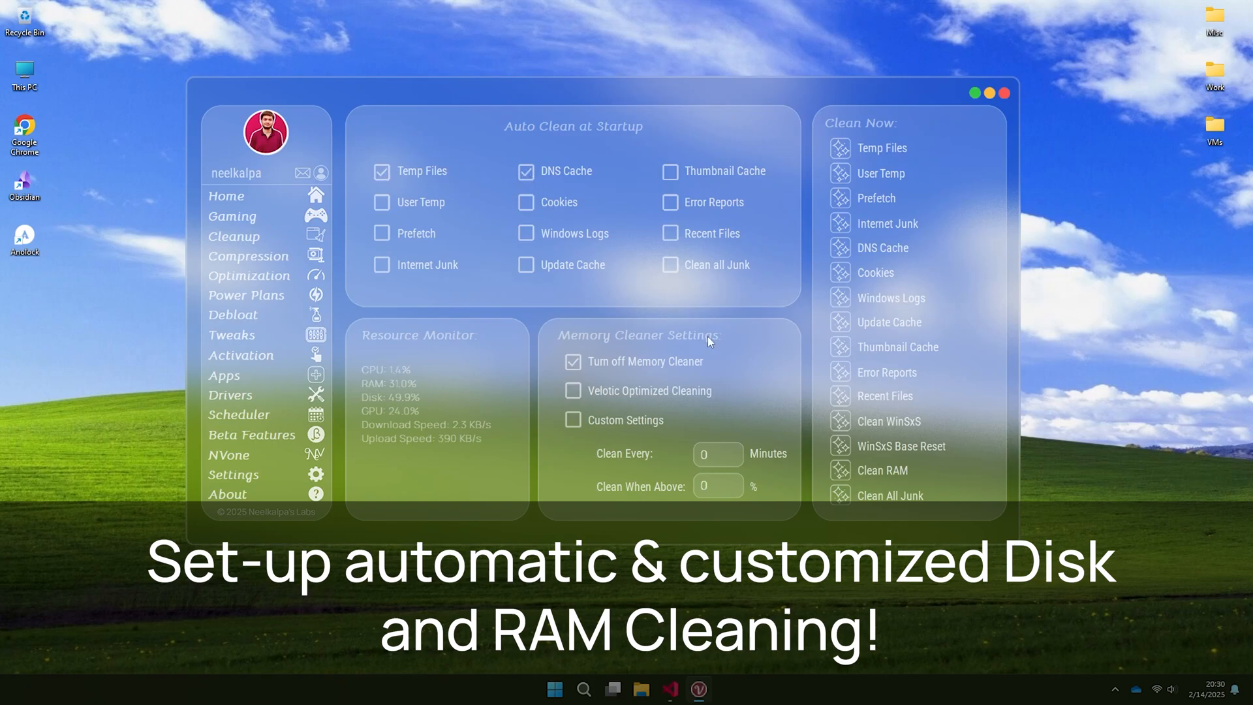
pyautogui.click(572, 390)
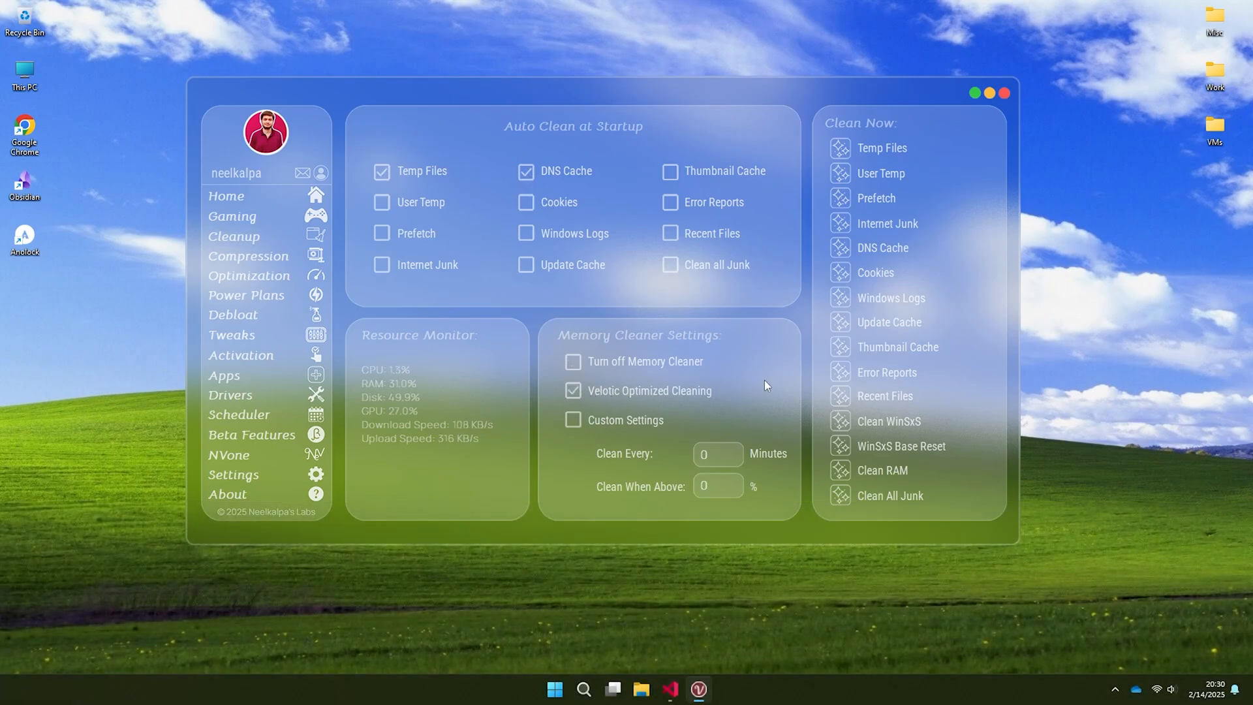
pyautogui.click(248, 256)
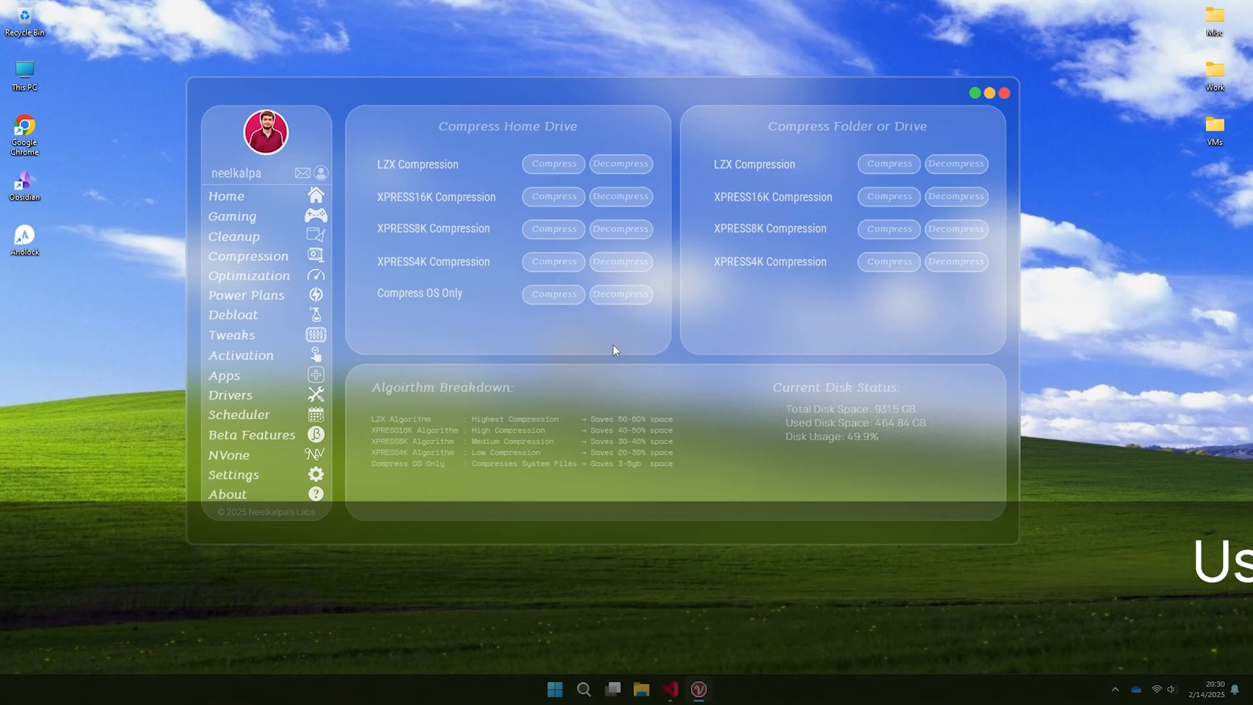
# Browse Velotic's Optimization list and both Power Plans pages, ending on the Debloat apps list.
pyautogui.click(248, 275)
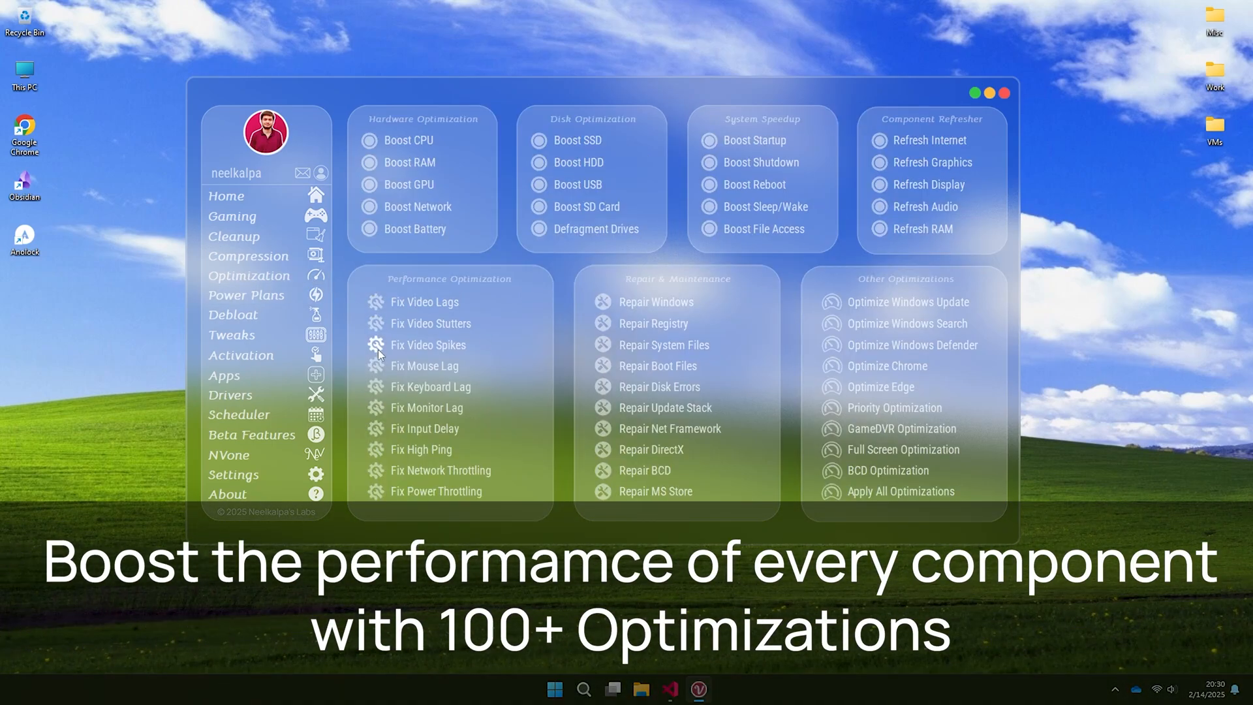
pyautogui.moveTo(606, 445)
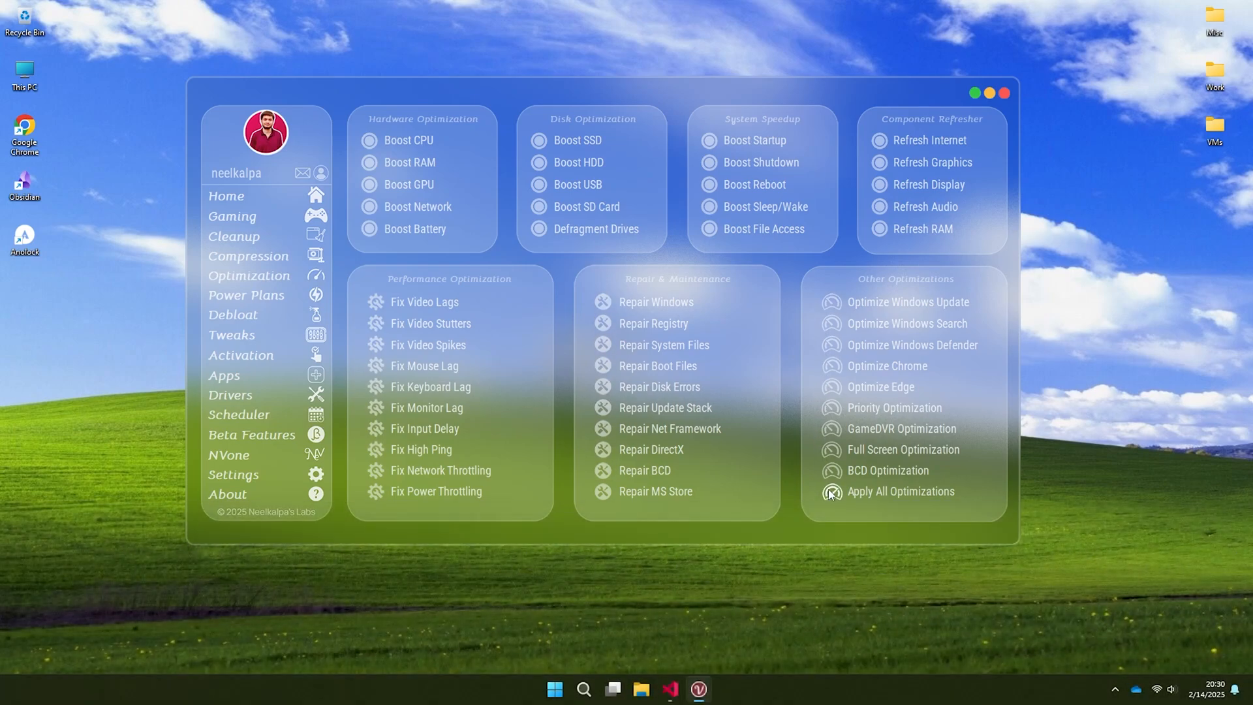
pyautogui.click(246, 294)
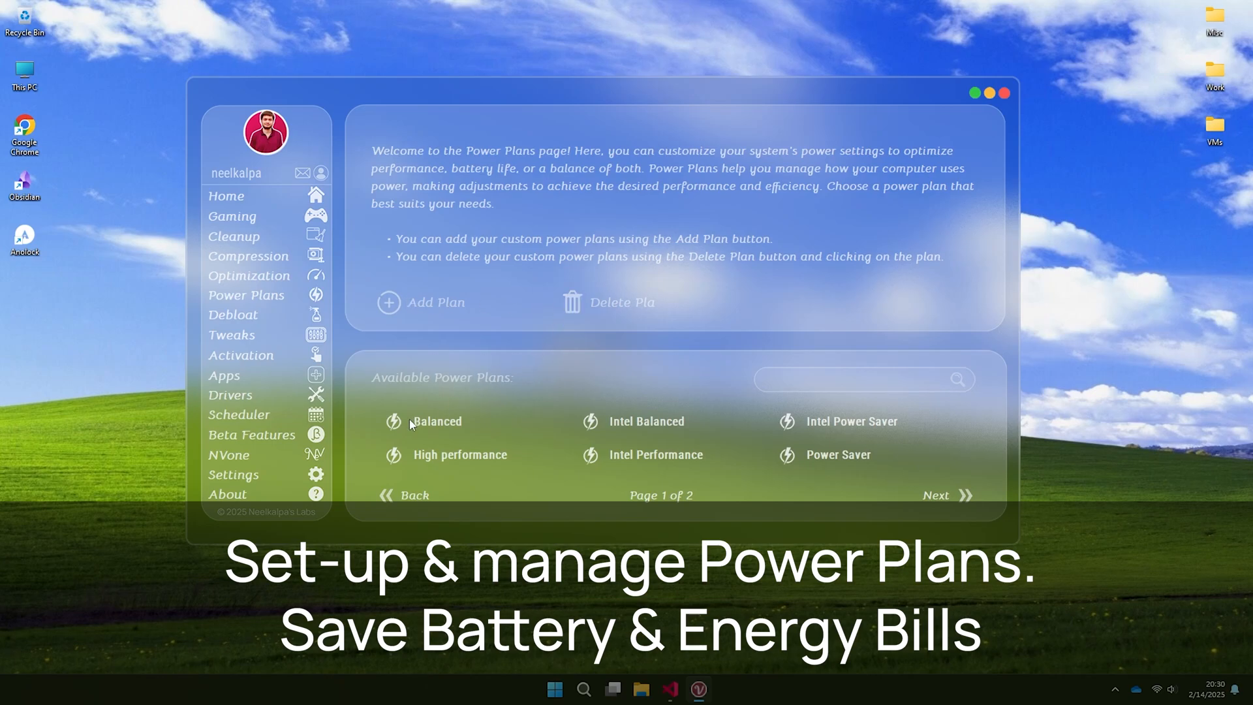
pyautogui.click(935, 494)
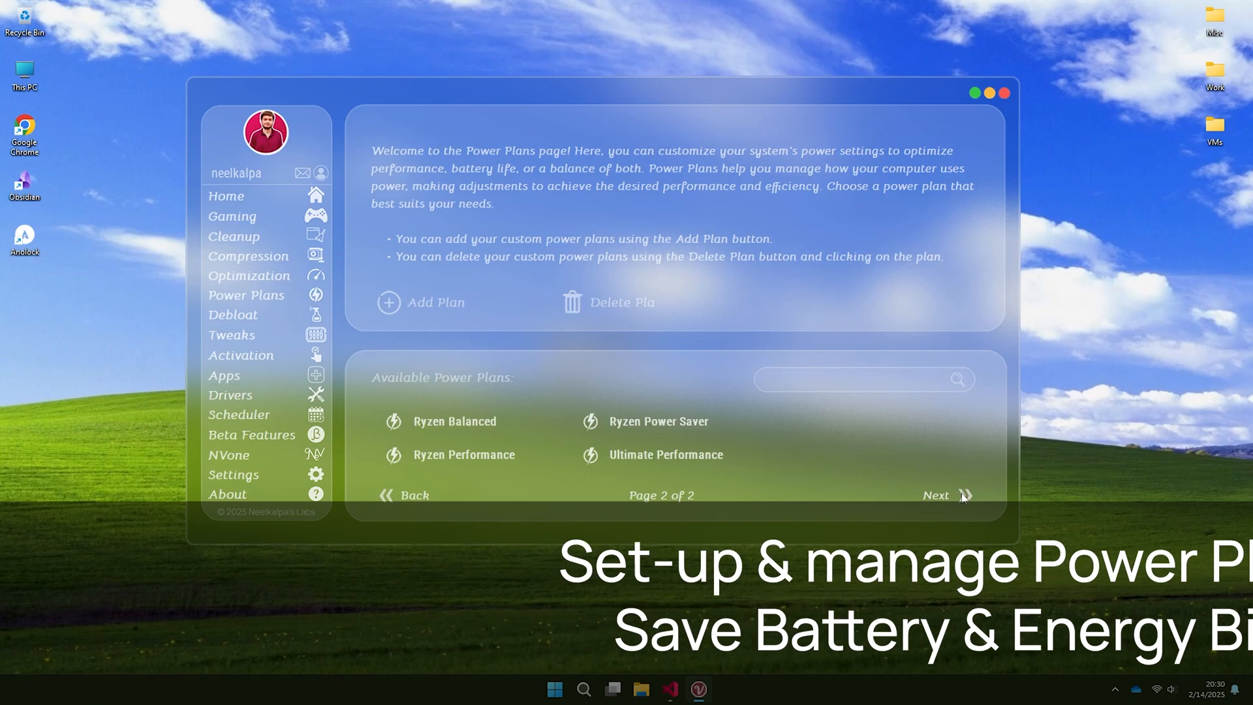
pyautogui.click(413, 494)
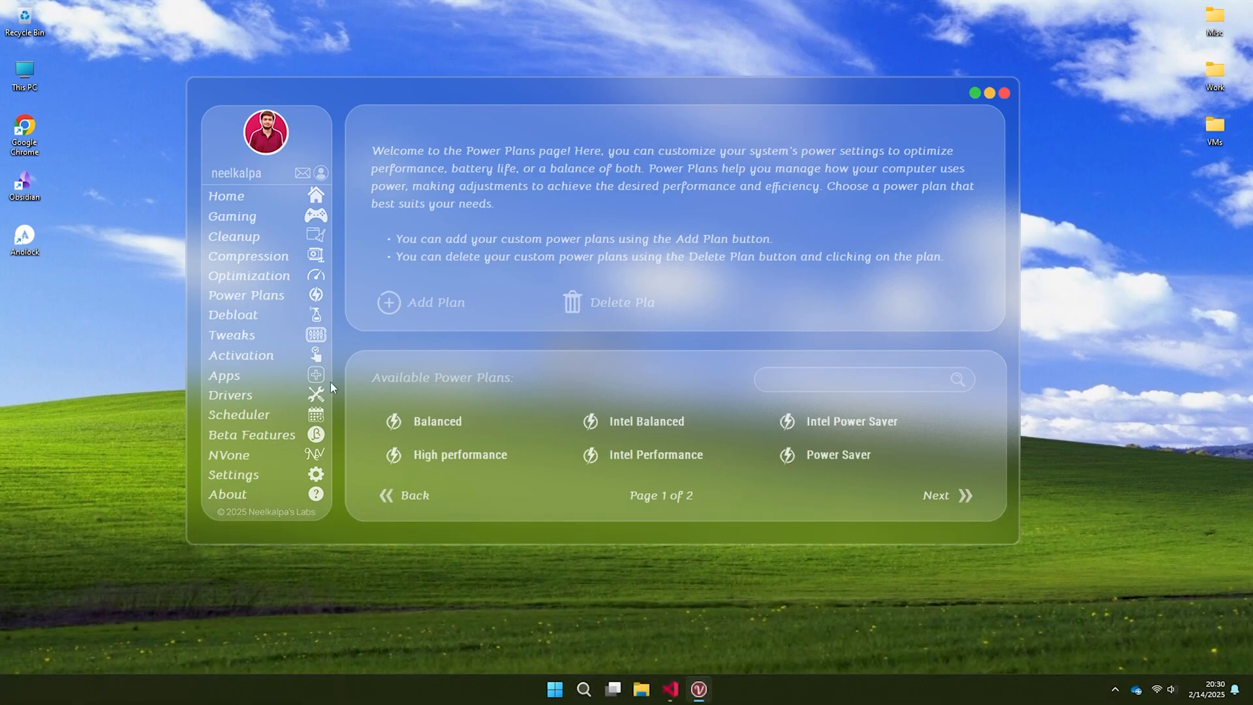
pyautogui.click(232, 314)
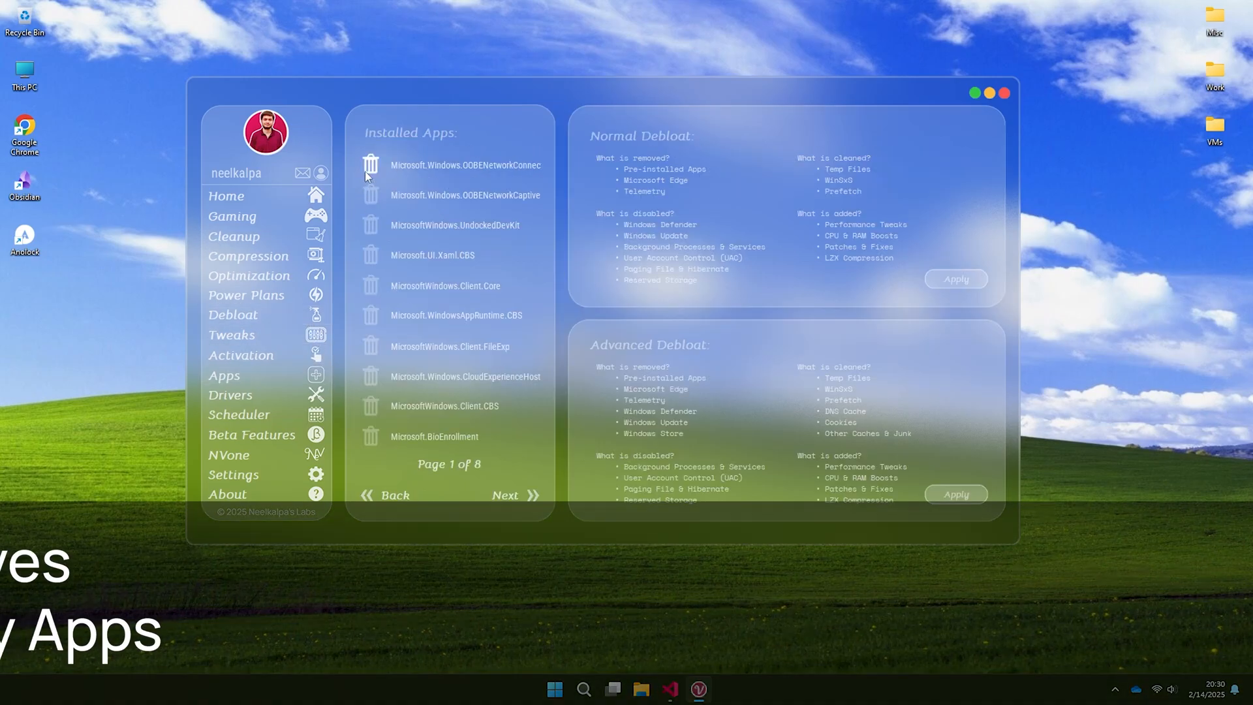
# Page installed apps to 8 of 8, then browse Velotic's Tweaks and installable Apps lists.
pyautogui.click(516, 495)
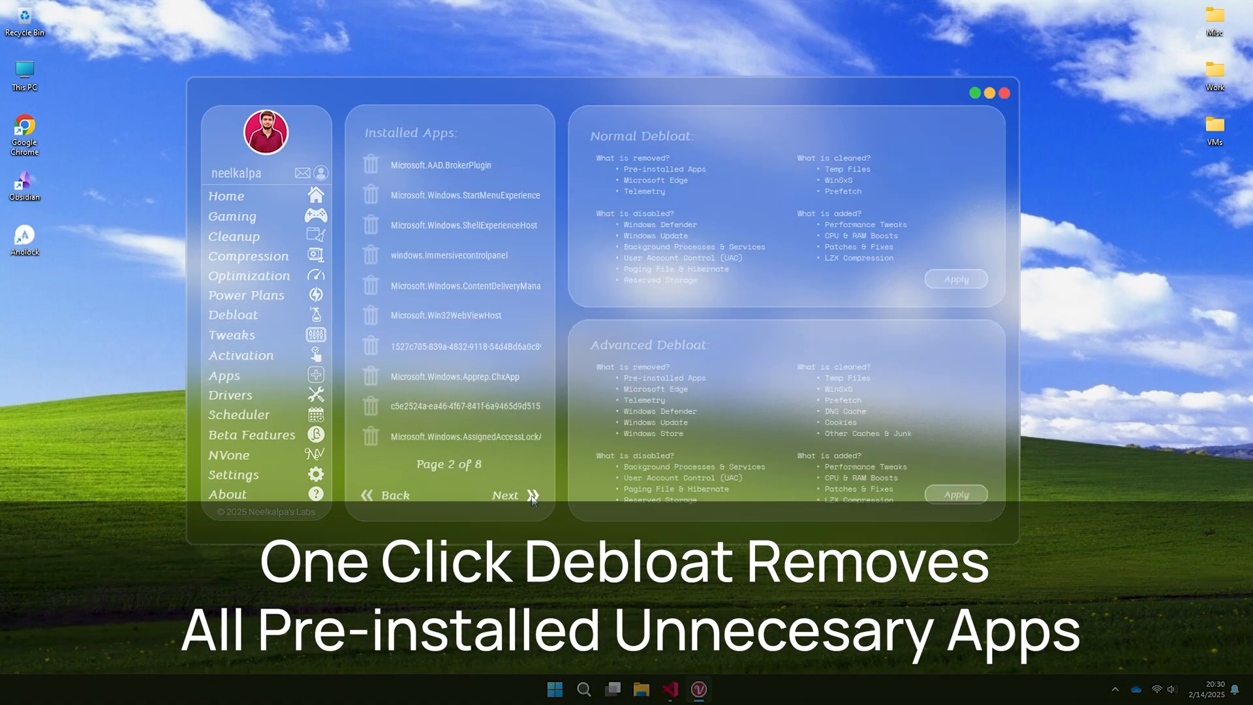
pyautogui.click(506, 495)
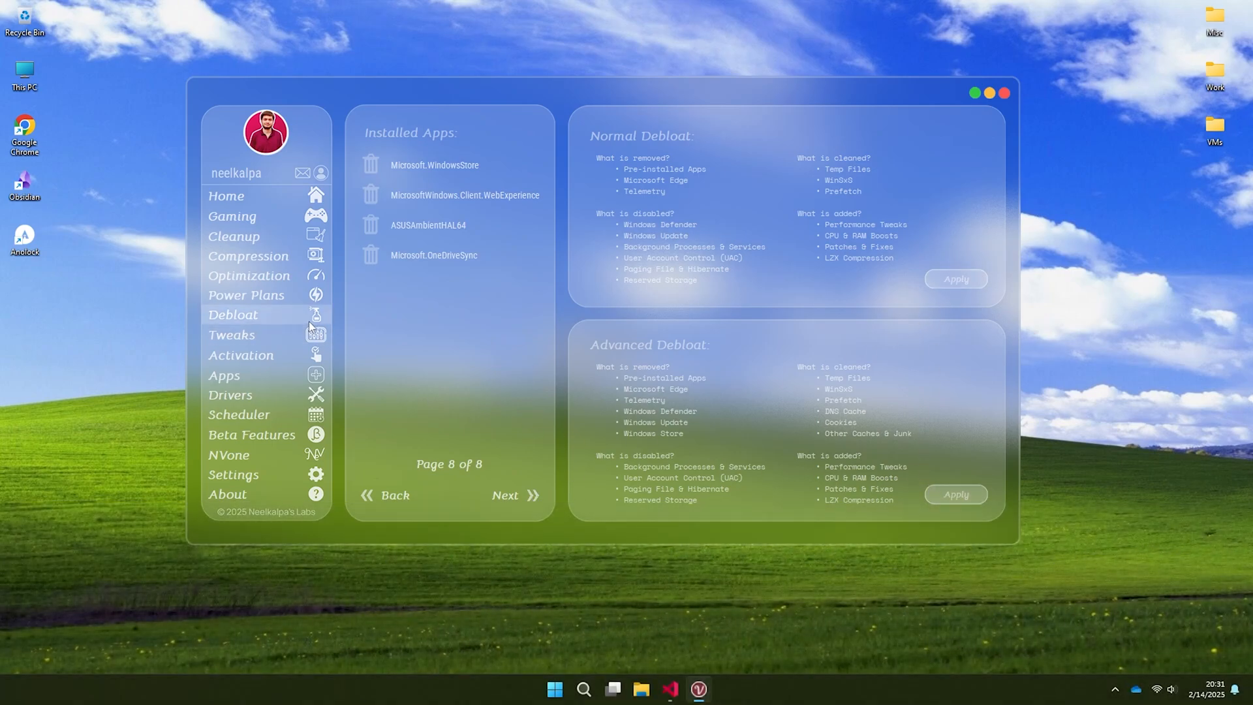
pyautogui.click(232, 335)
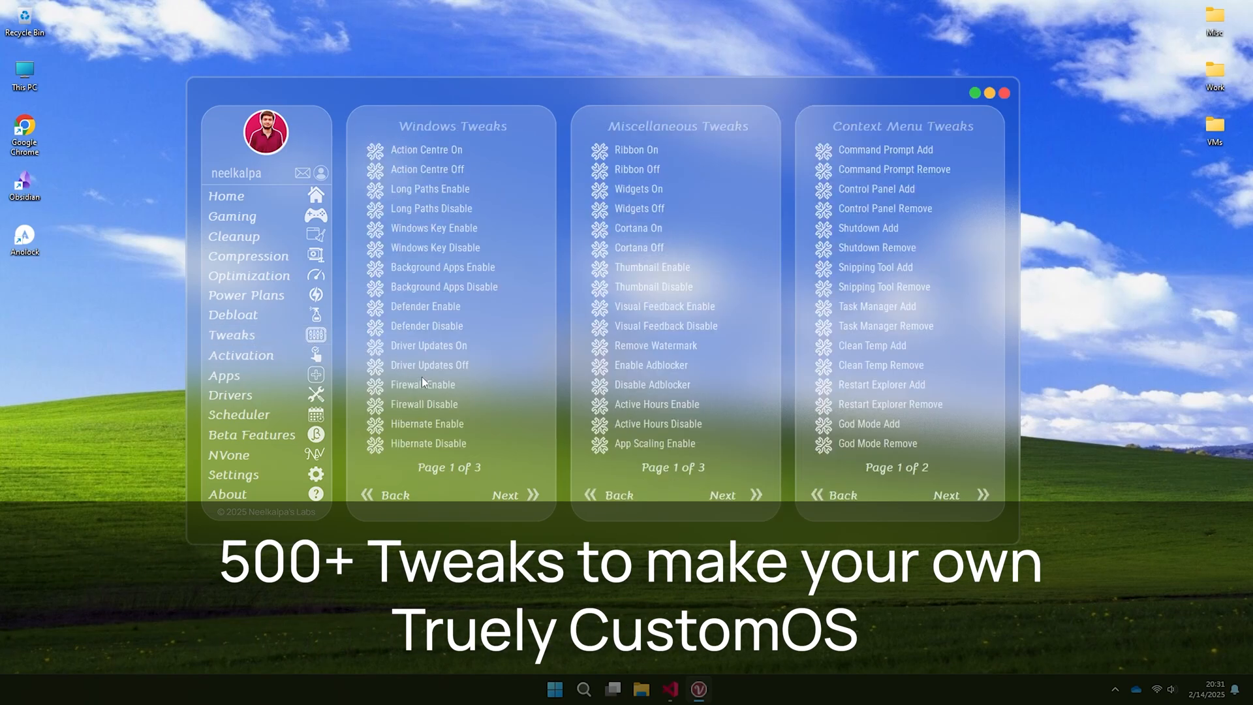
pyautogui.click(505, 494)
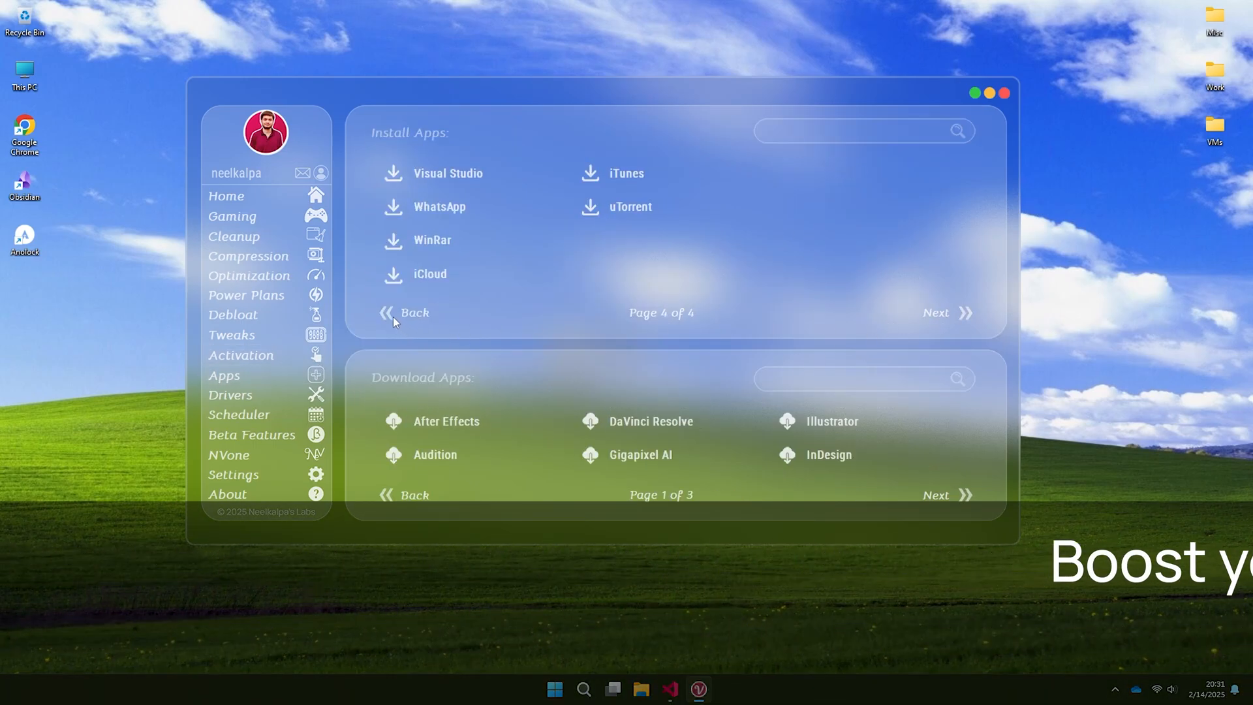
pyautogui.click(405, 313)
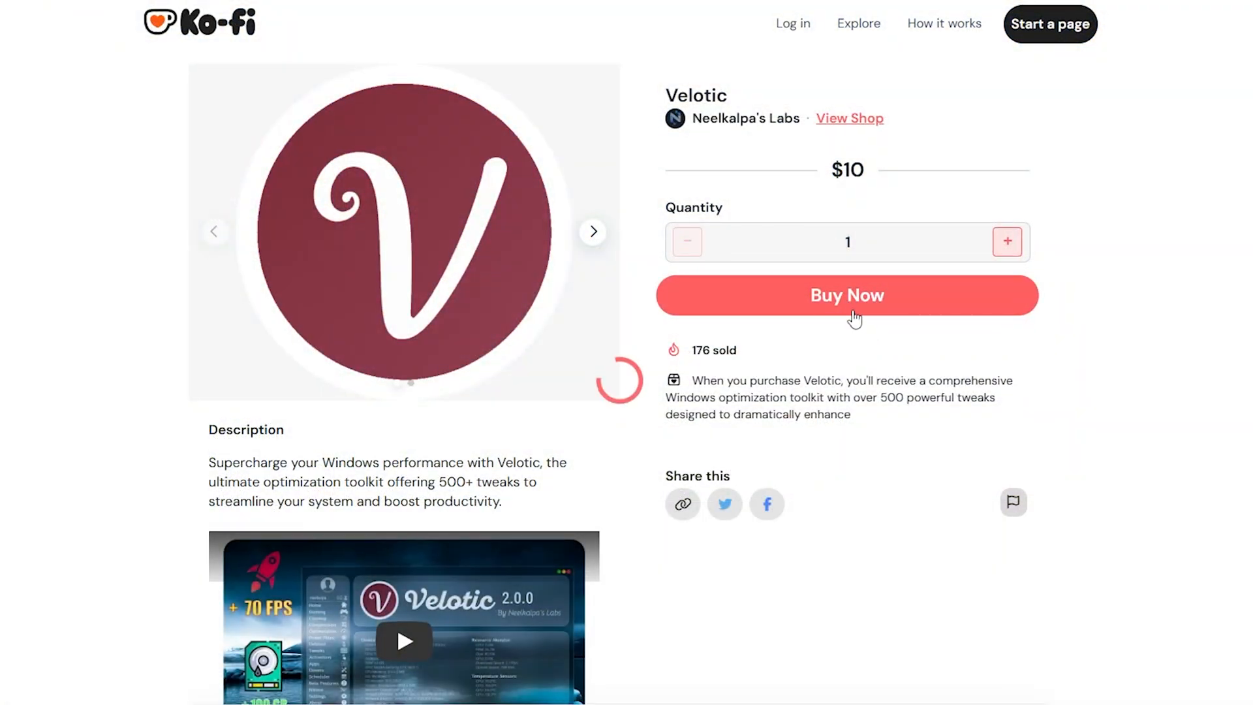
# Start the Velotic Ko-fi checkout and save discount code NEW50.
pyautogui.click(847, 295)
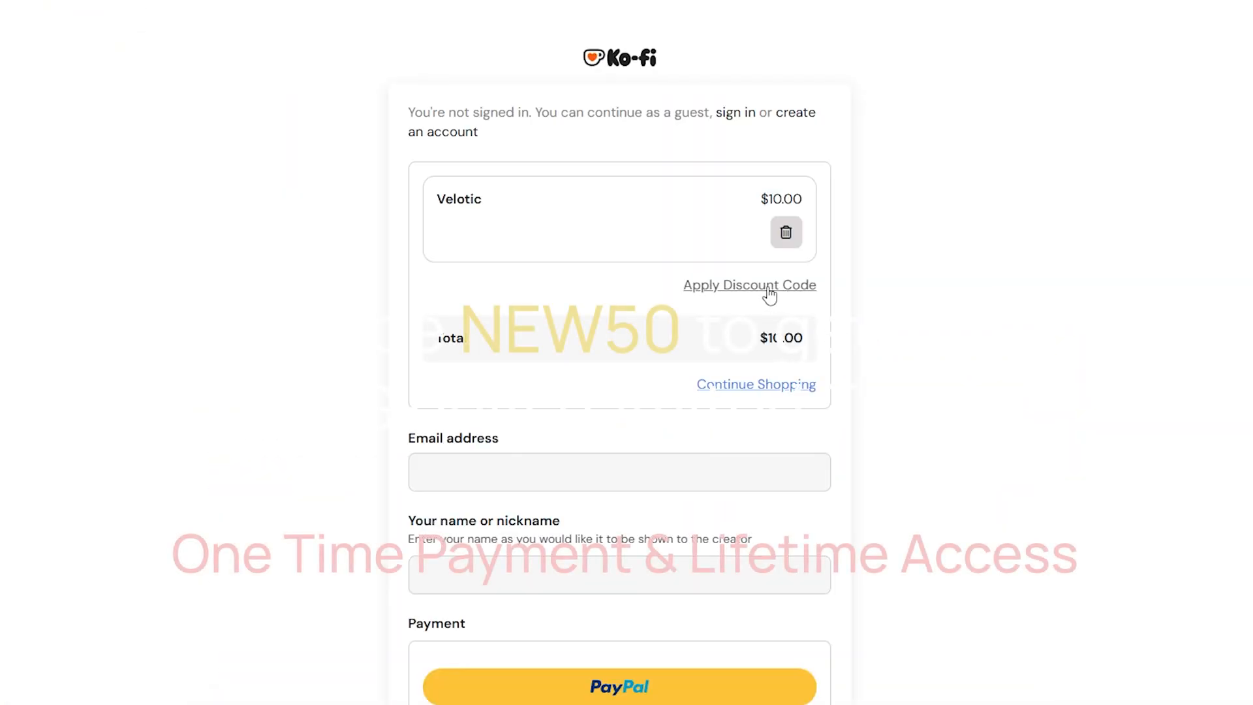
pyautogui.click(749, 285)
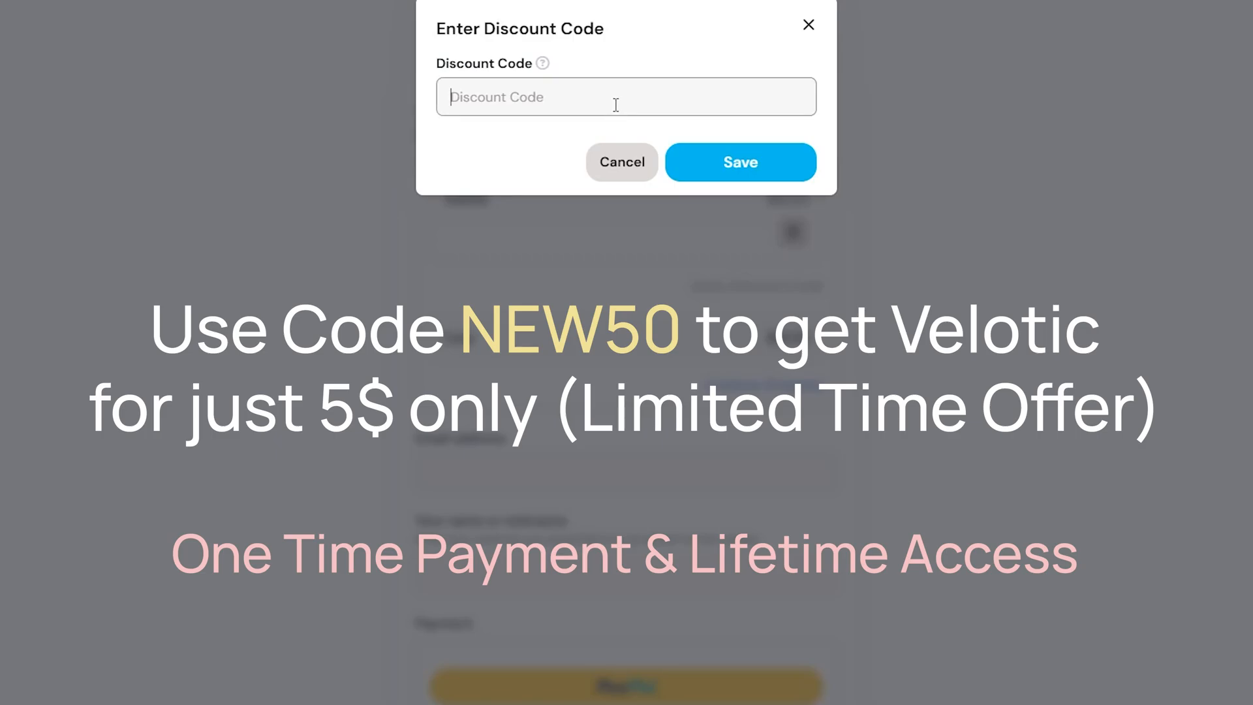
pyautogui.write('NEW50')
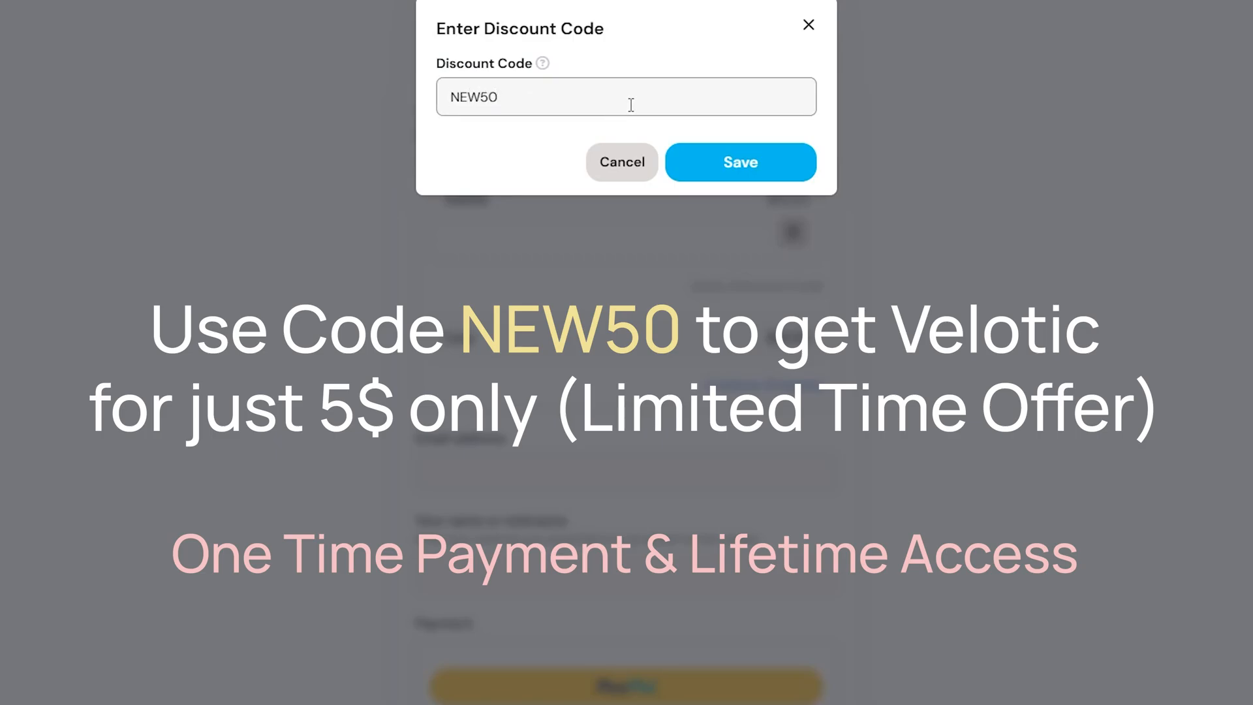
pyautogui.click(740, 162)
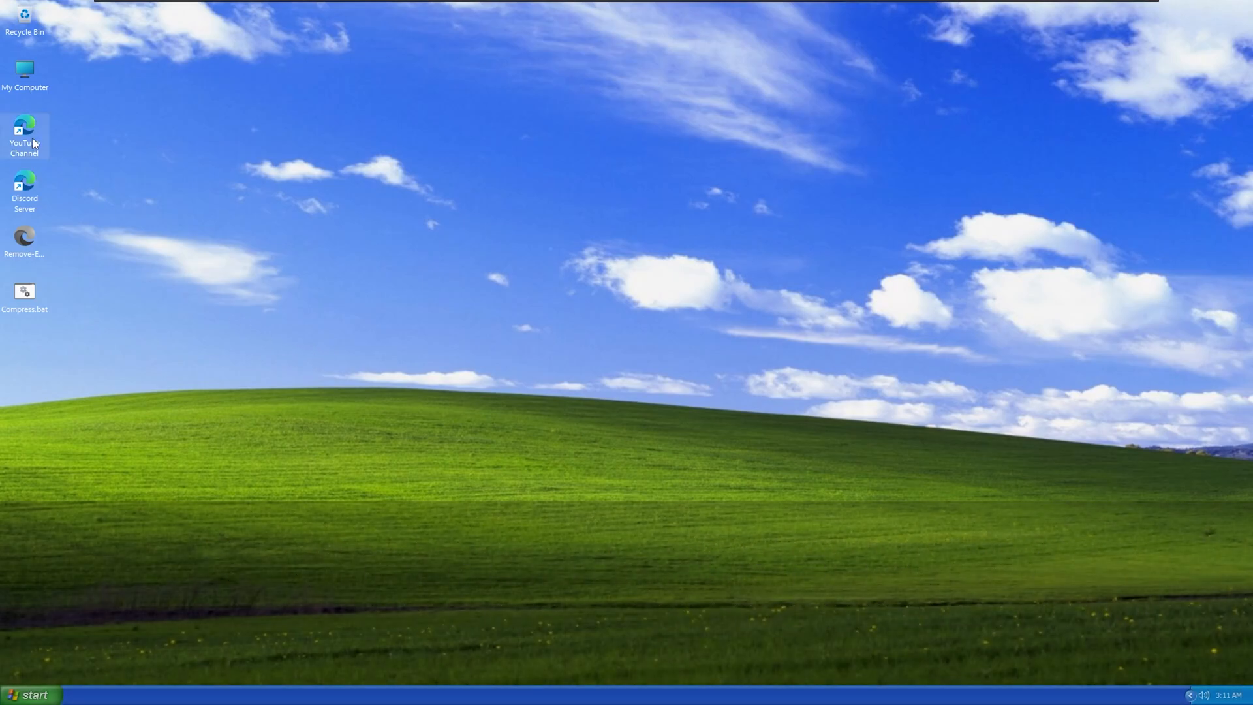
pyautogui.doubleClick(25, 132)
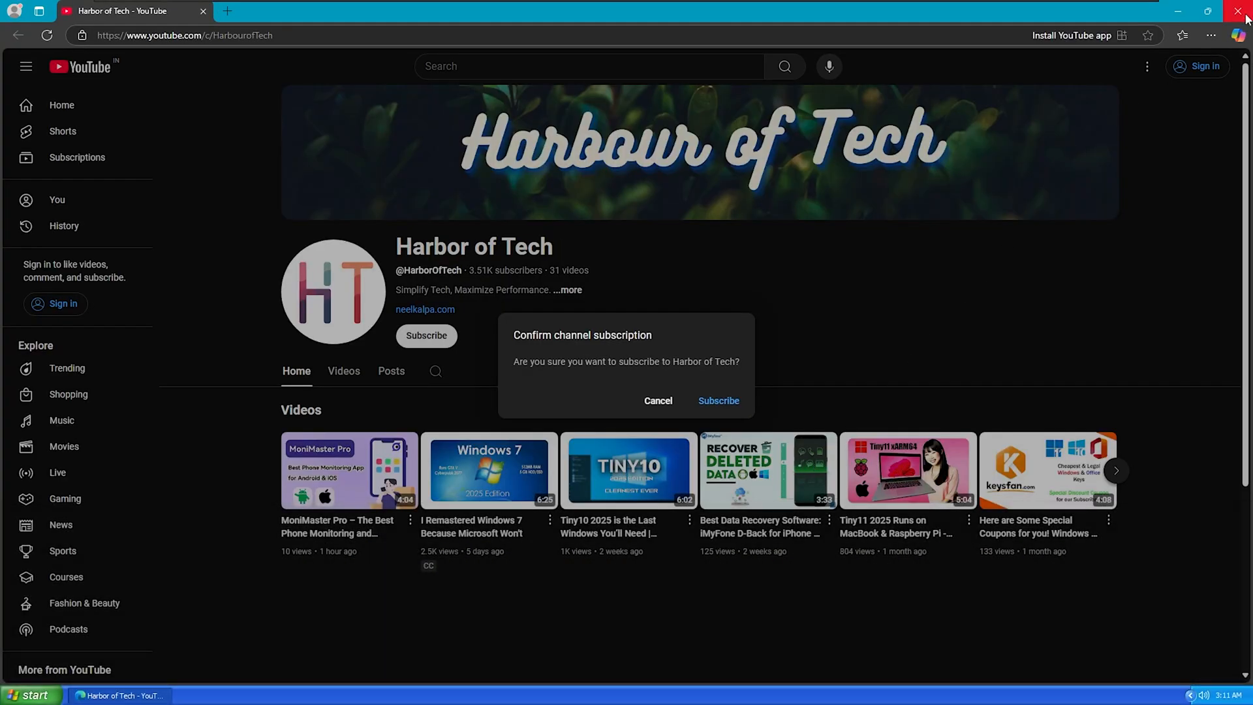
pyautogui.click(1243, 12)
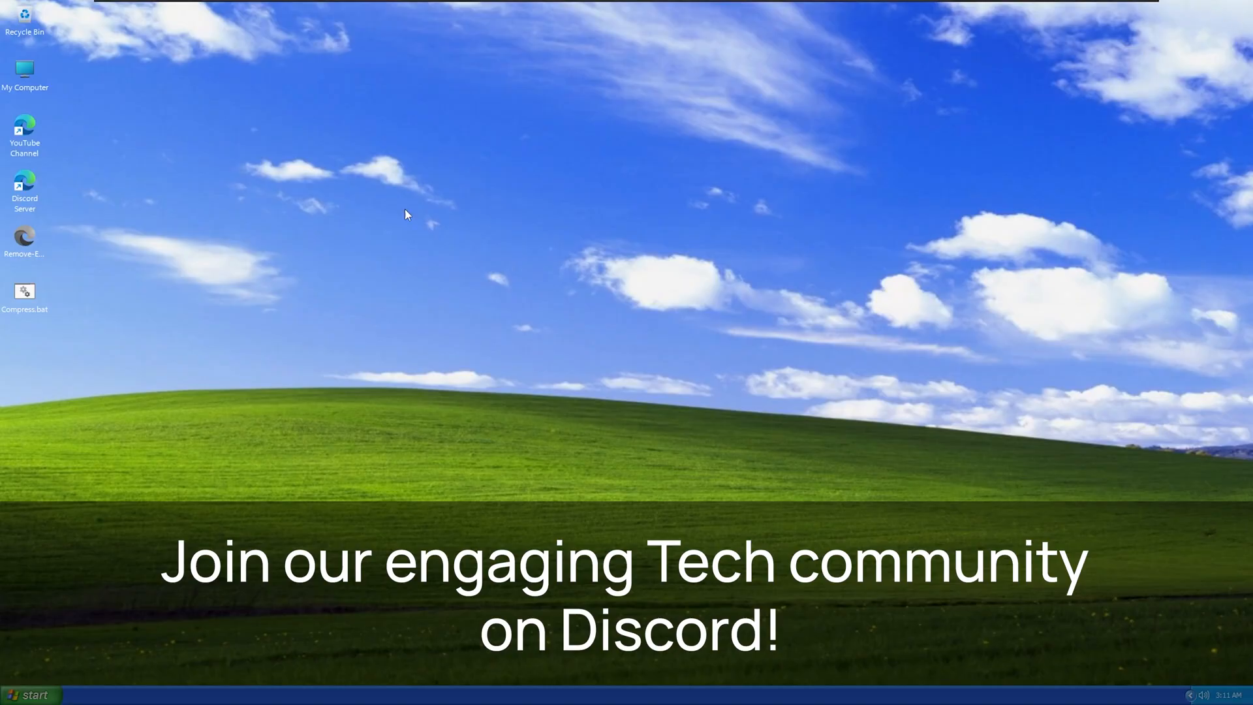
pyautogui.doubleClick(24, 189)
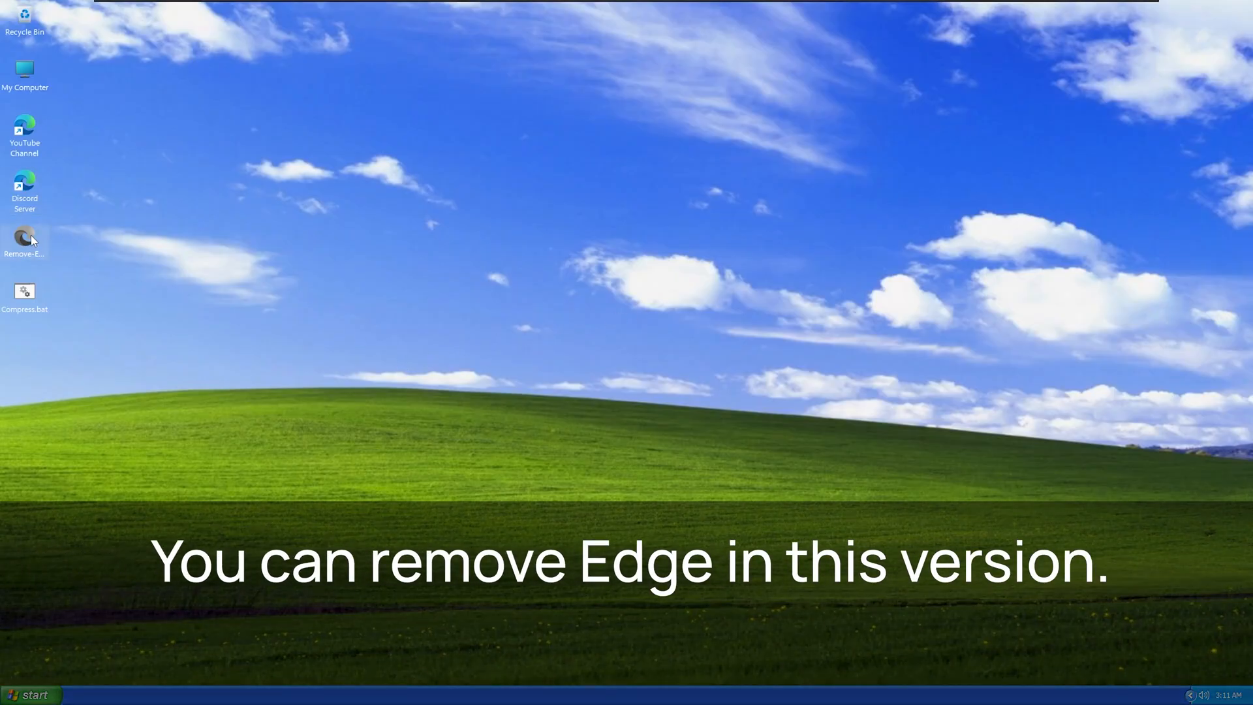
# Launch Remove-Edge from the desktop and approve the UAC prompt to remove Edge.
pyautogui.doubleClick(24, 236)
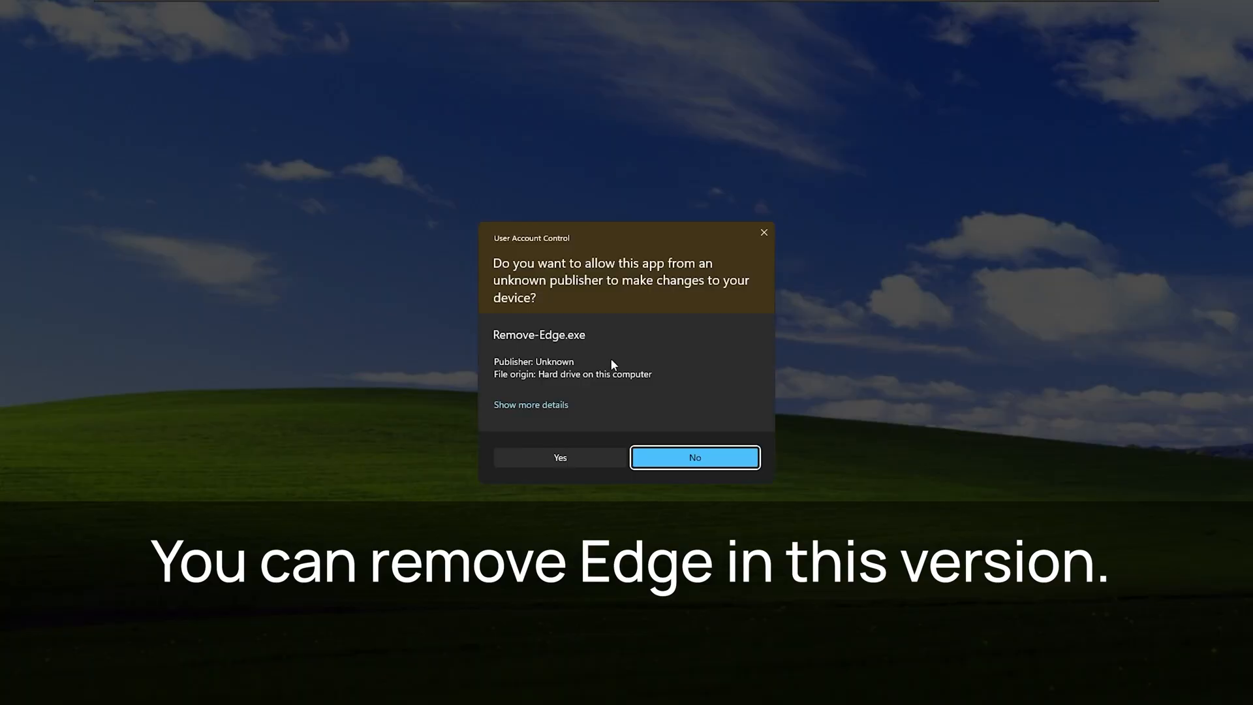
pyautogui.click(559, 457)
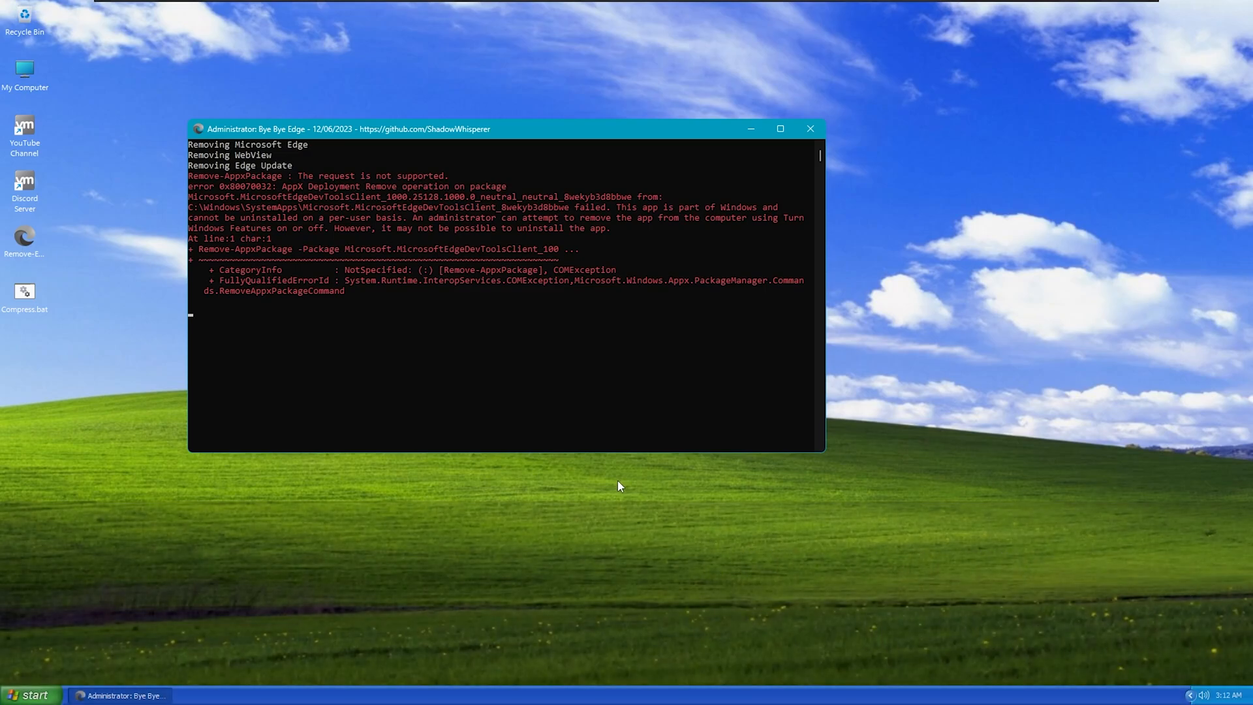
# Run Compress.bat as administrator and minimize its console to keep it running.
pyautogui.rightClick(24, 292)
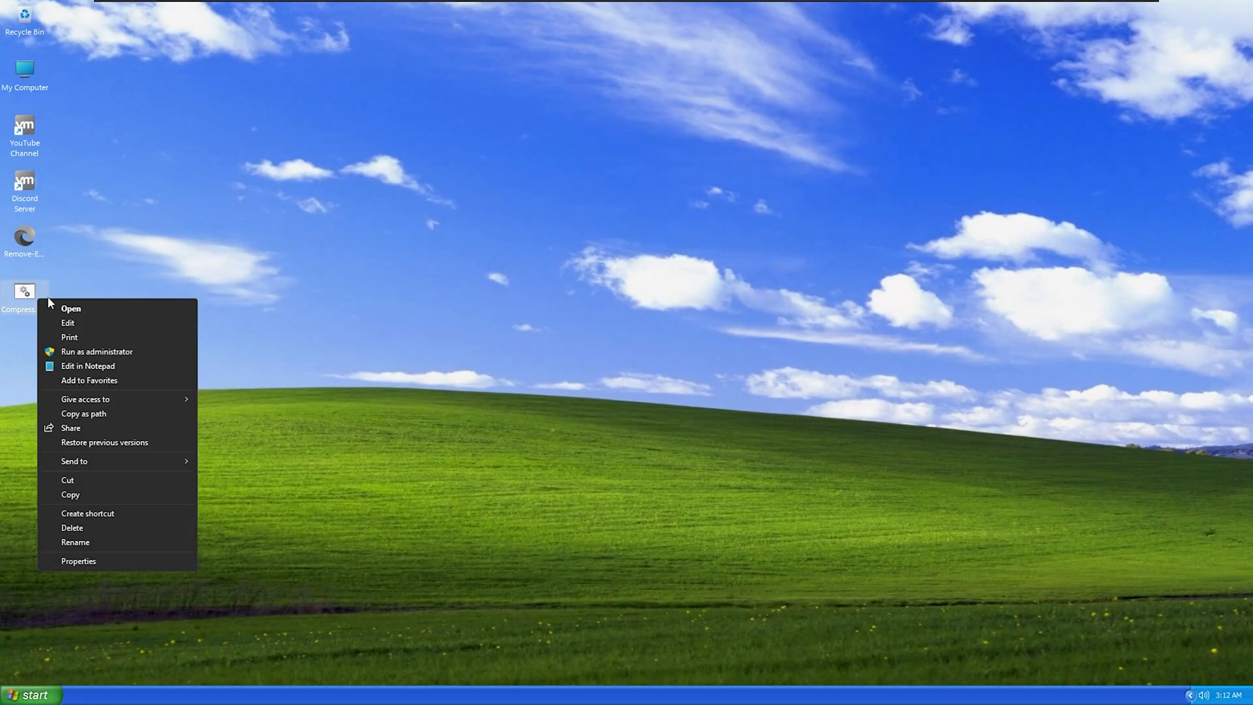
pyautogui.click(96, 352)
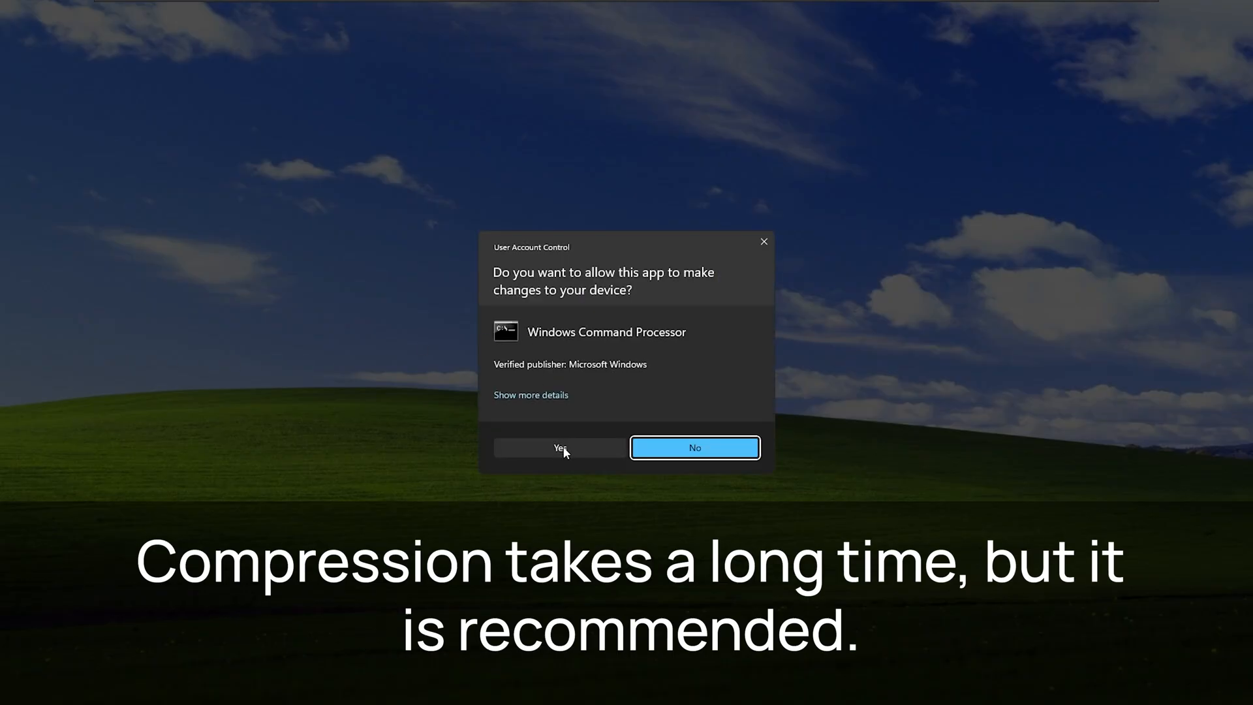
pyautogui.click(558, 448)
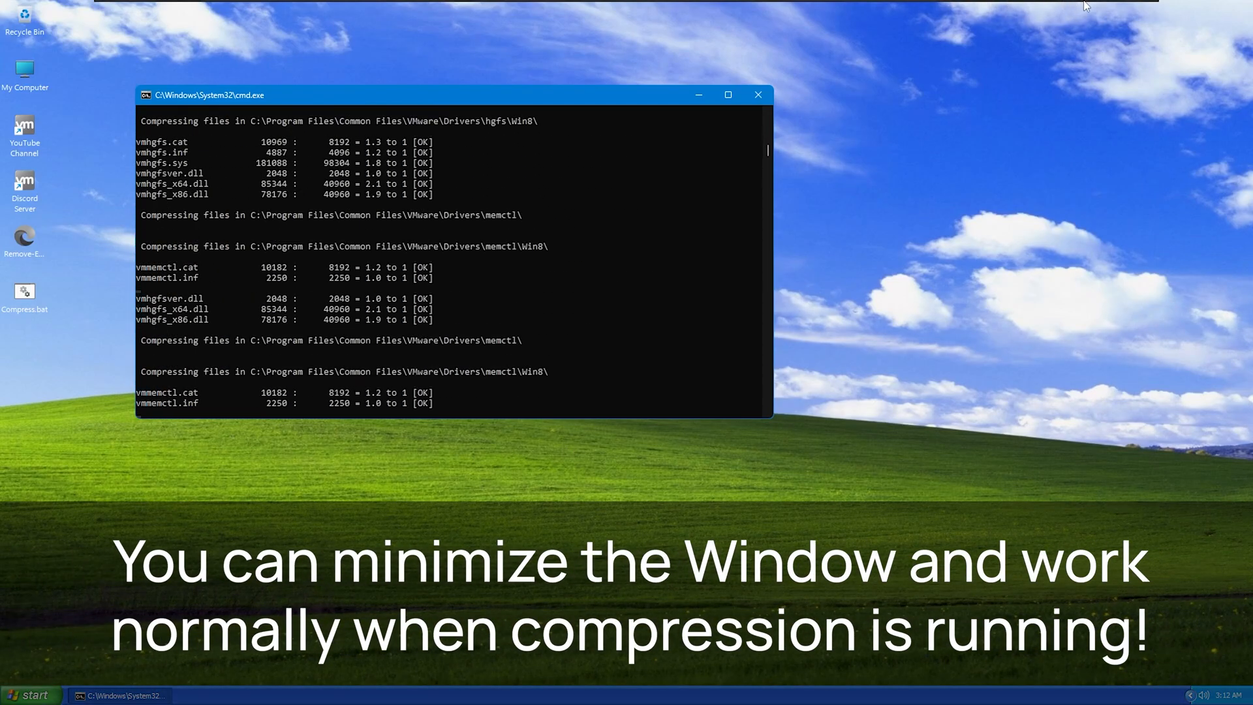
pyautogui.click(698, 95)
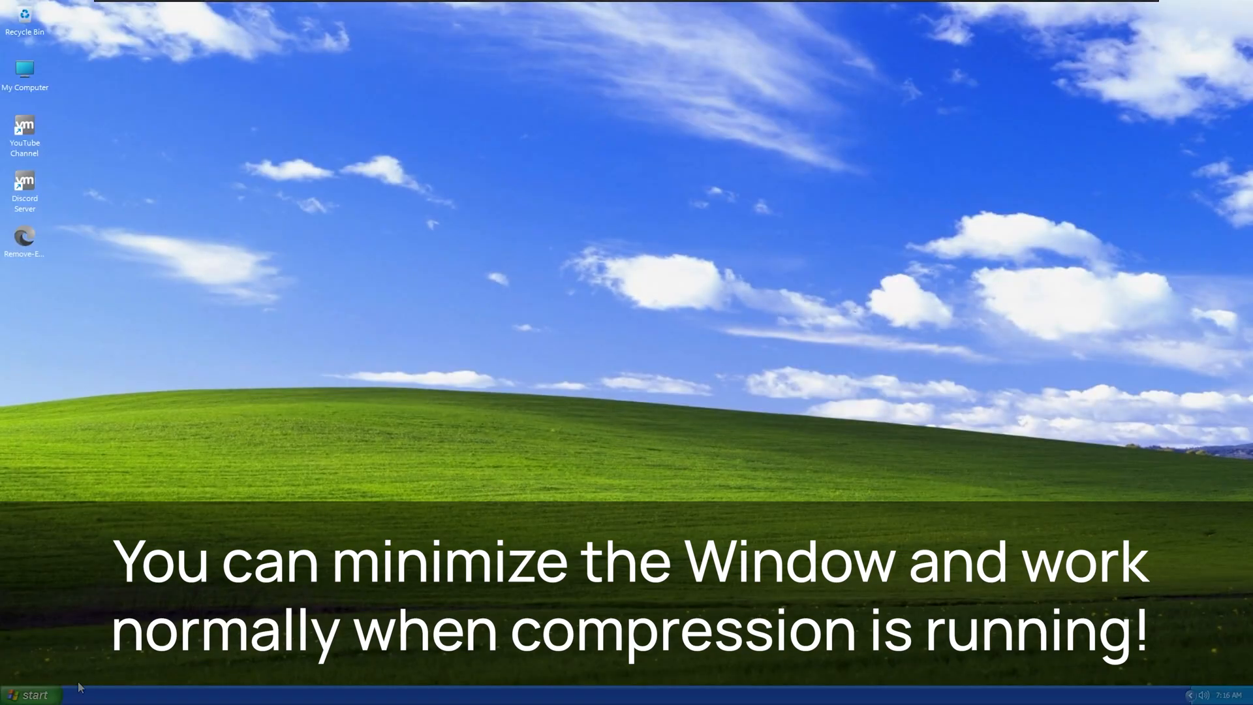
# Open My Computer from the Start menu.
pyautogui.click(31, 694)
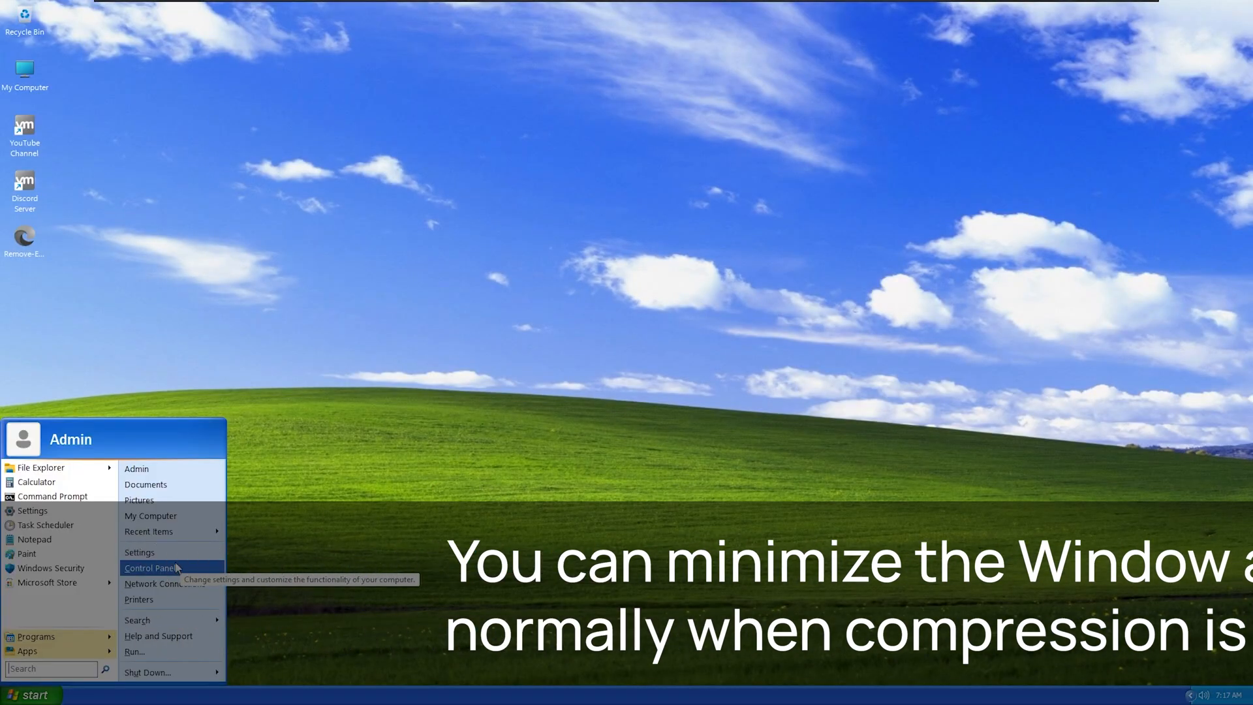
pyautogui.click(150, 516)
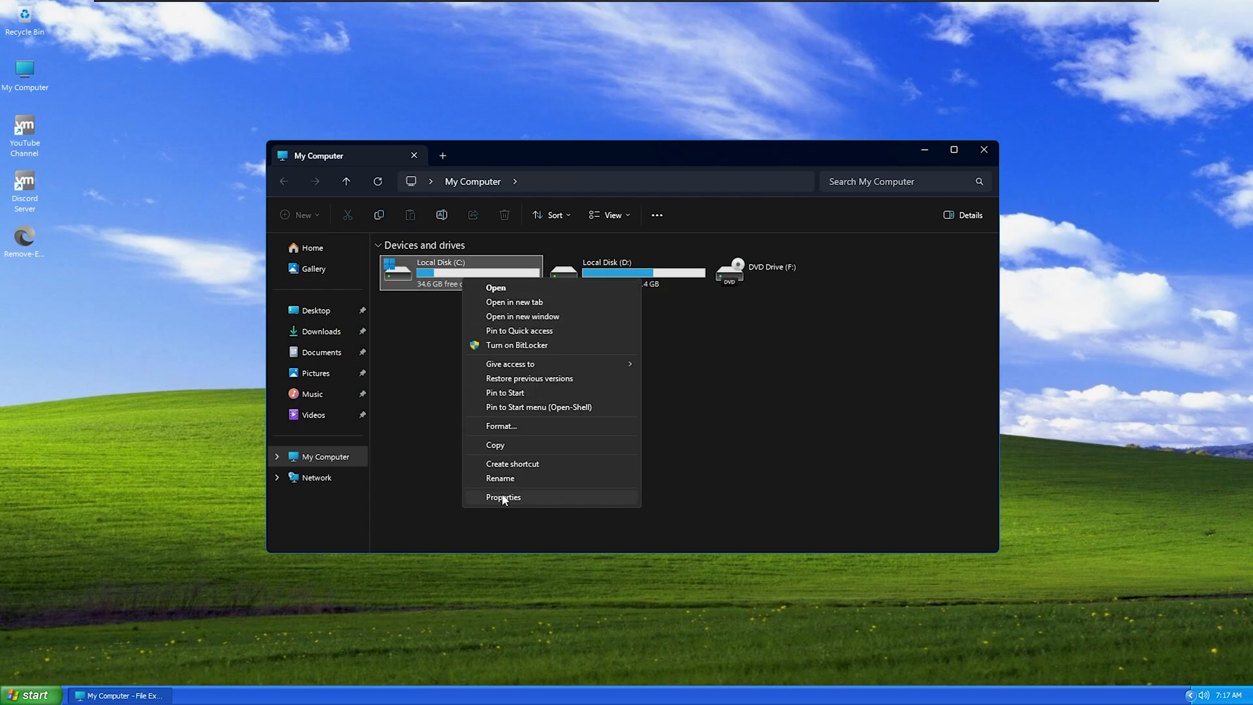
# View Local Disk (C:) properties showing 5.78 GB used and 34.6 GB free.
pyautogui.click(503, 498)
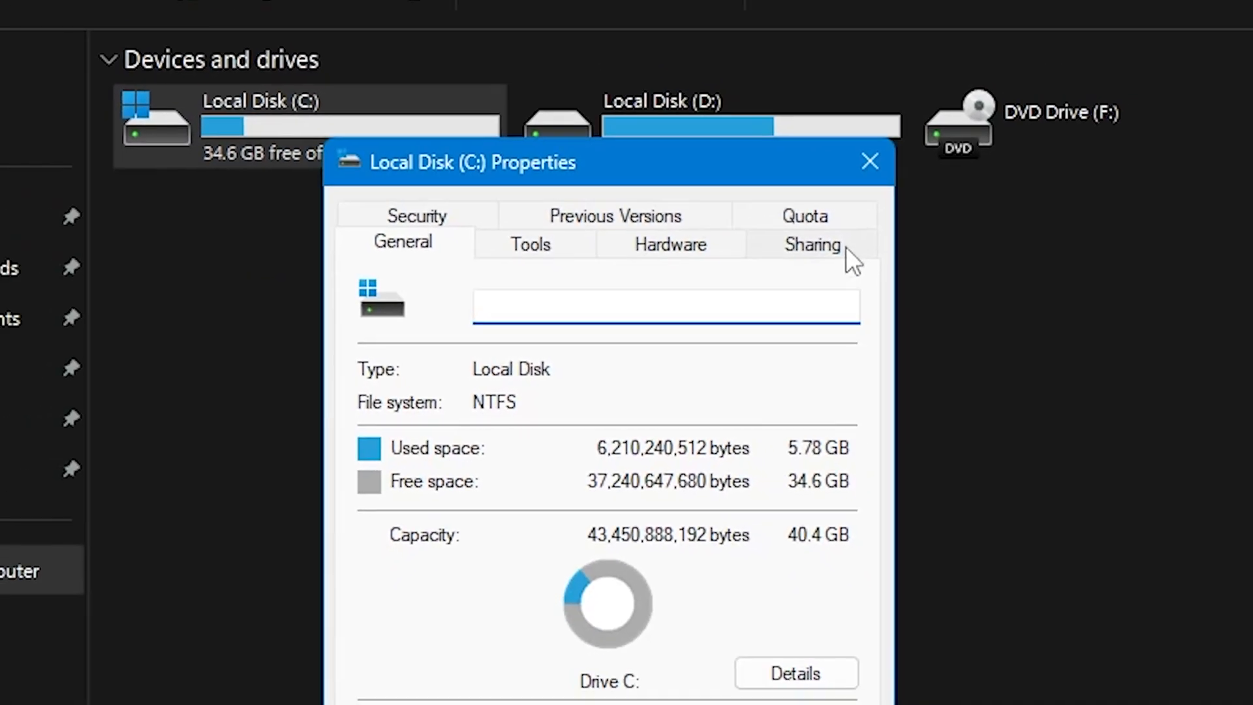
pyautogui.click(869, 161)
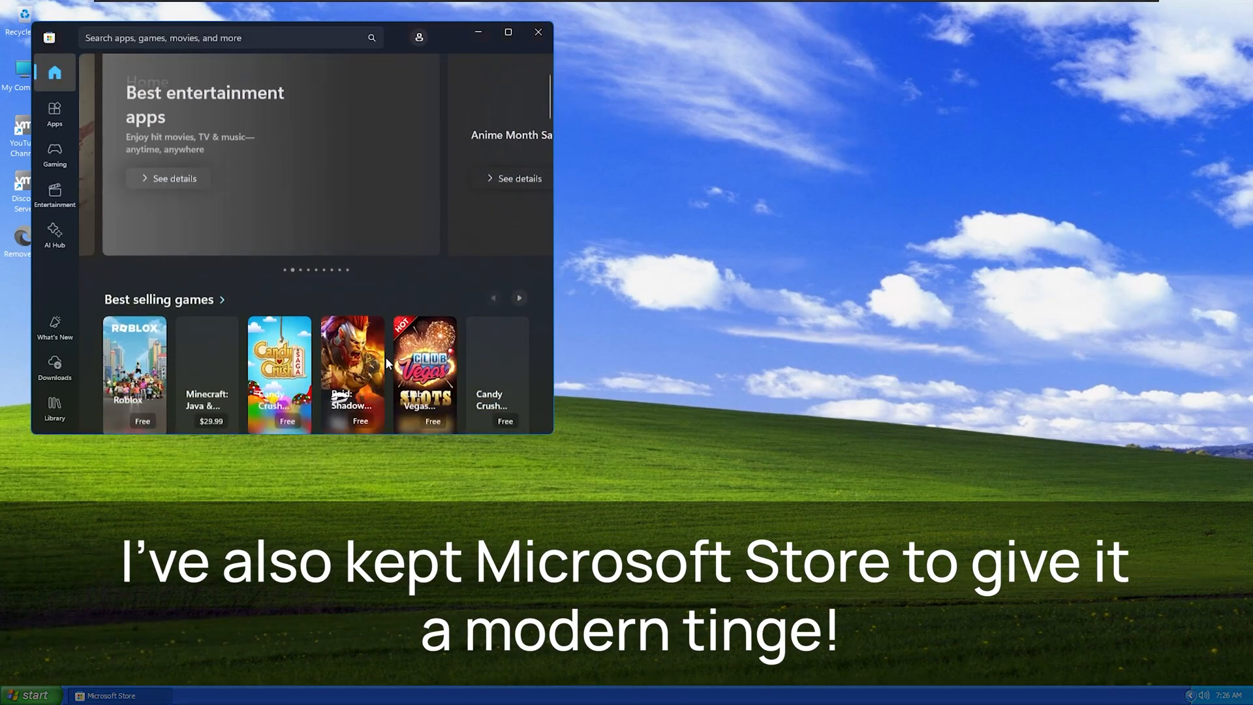
# Scroll the Microsoft Store home page down to the best selling apps list.
pyautogui.scroll(-3)
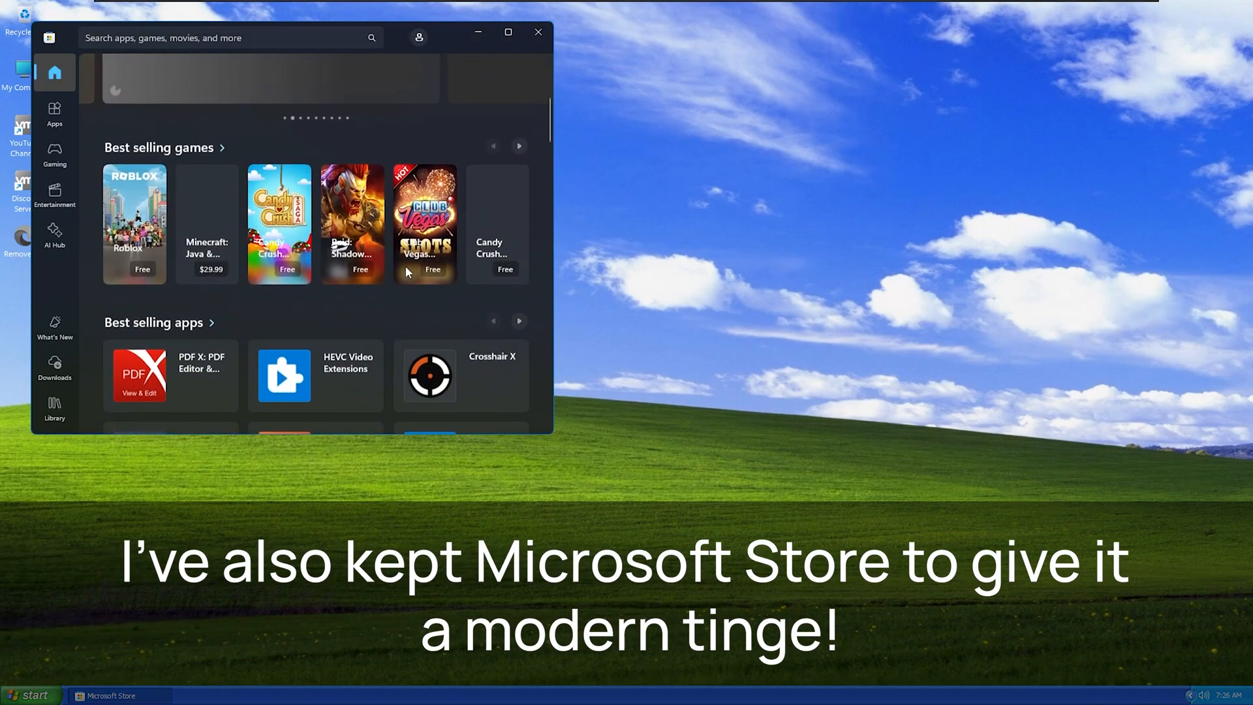